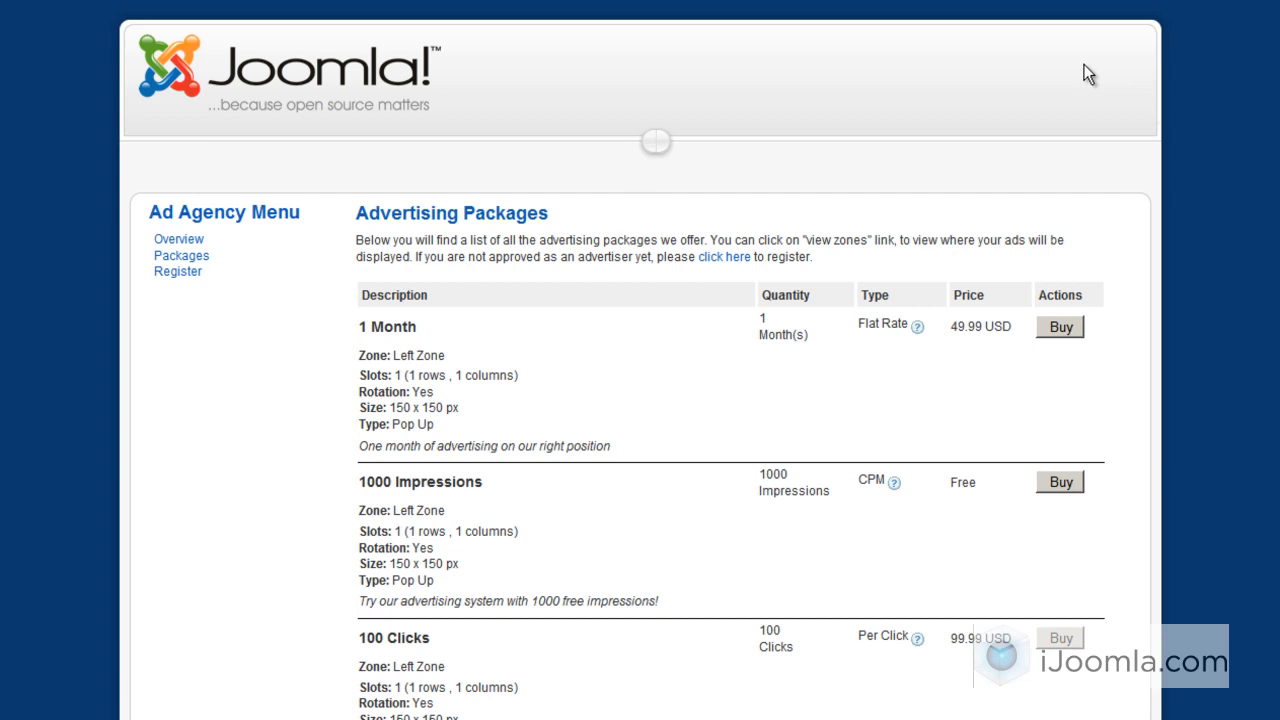
mouse_move(1059, 82)
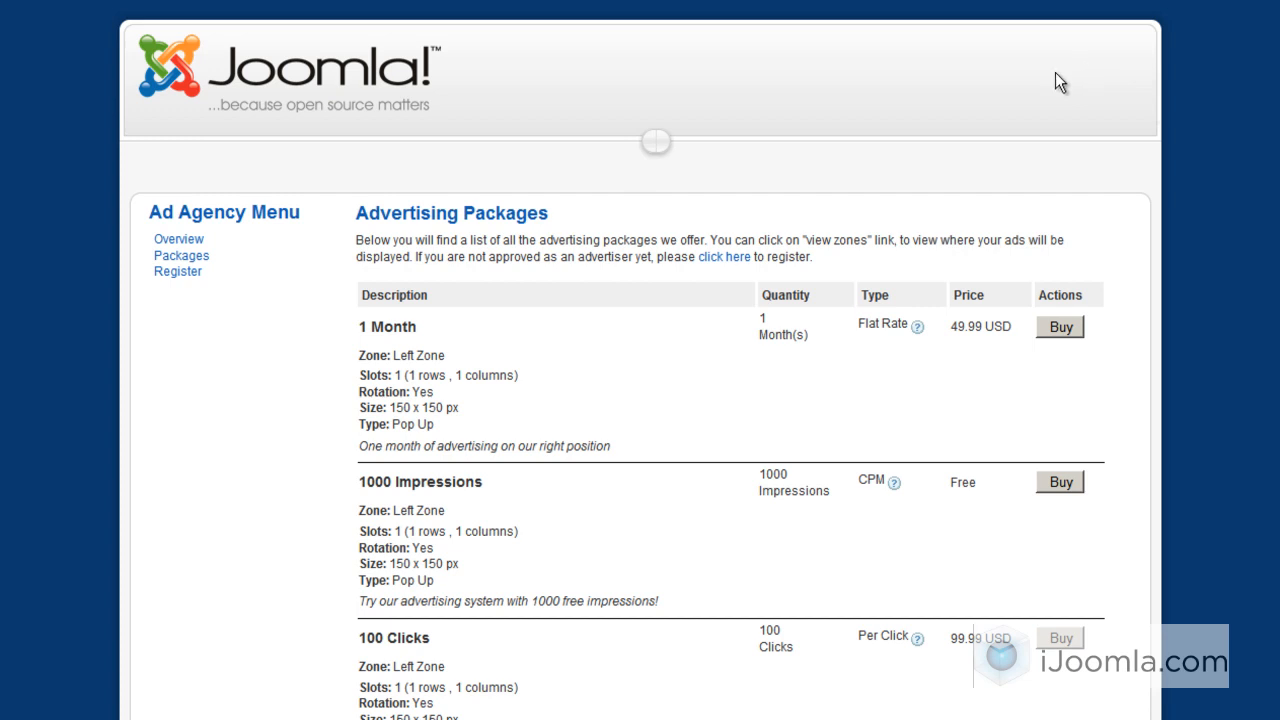
mouse_move(988, 97)
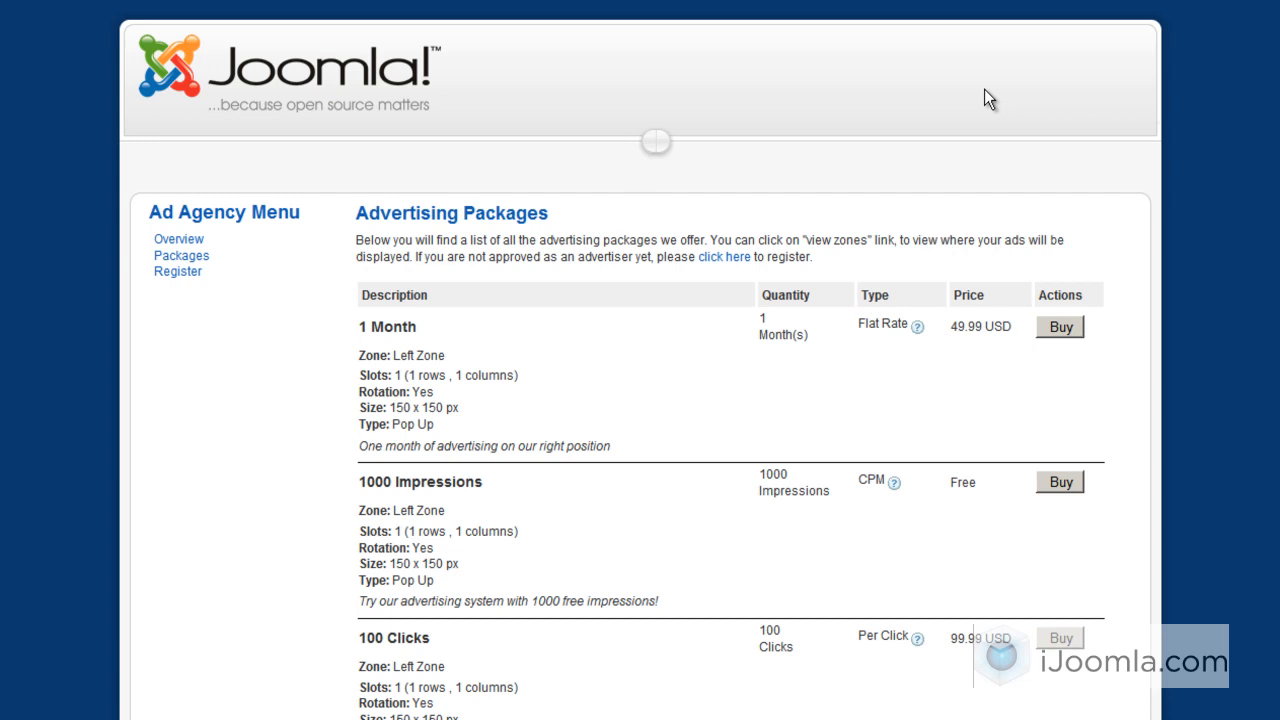
mouse_move(975, 138)
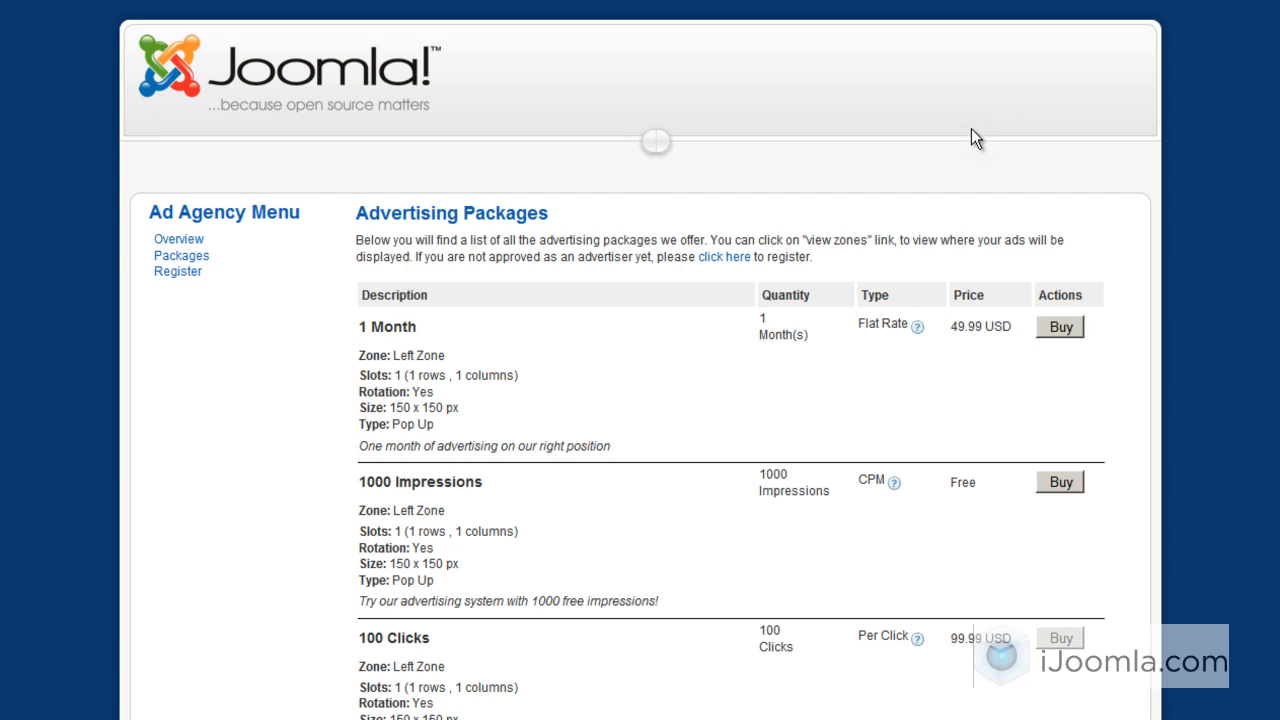
mouse_move(905, 150)
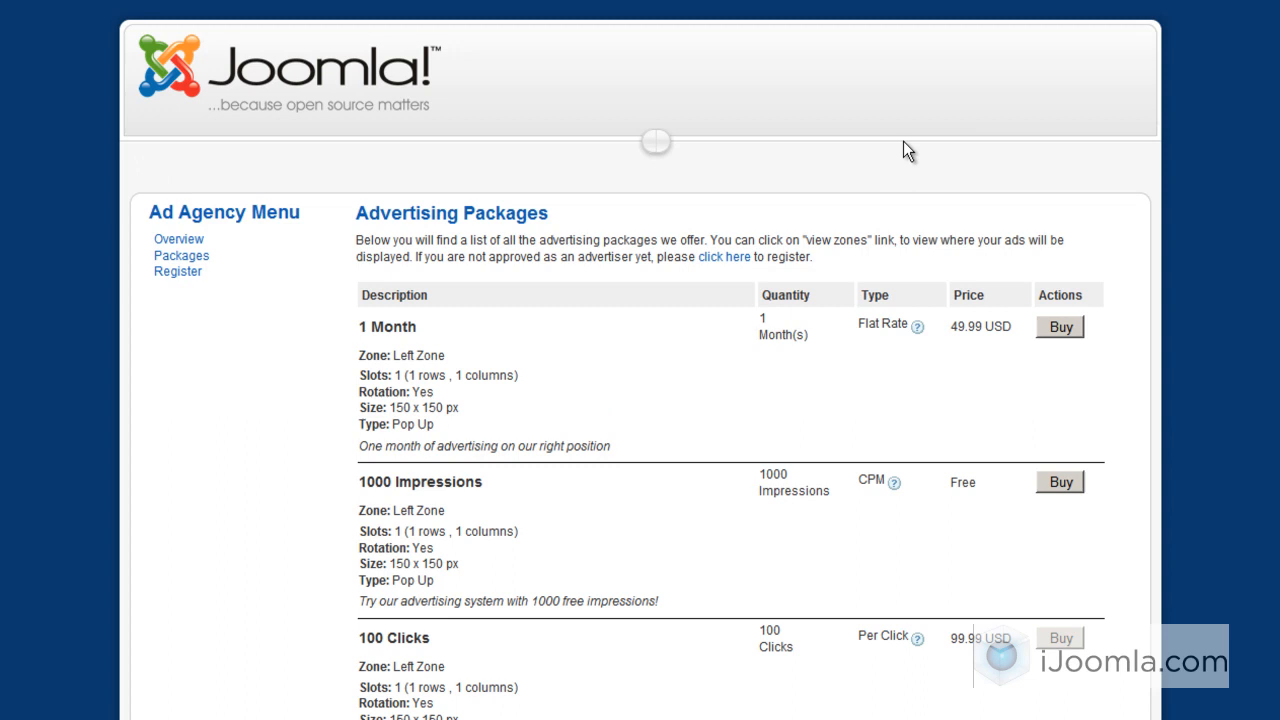
Open the Package Manager from Managers > Packages in the Ad Agency Control Panel.
scroll("down", 3)
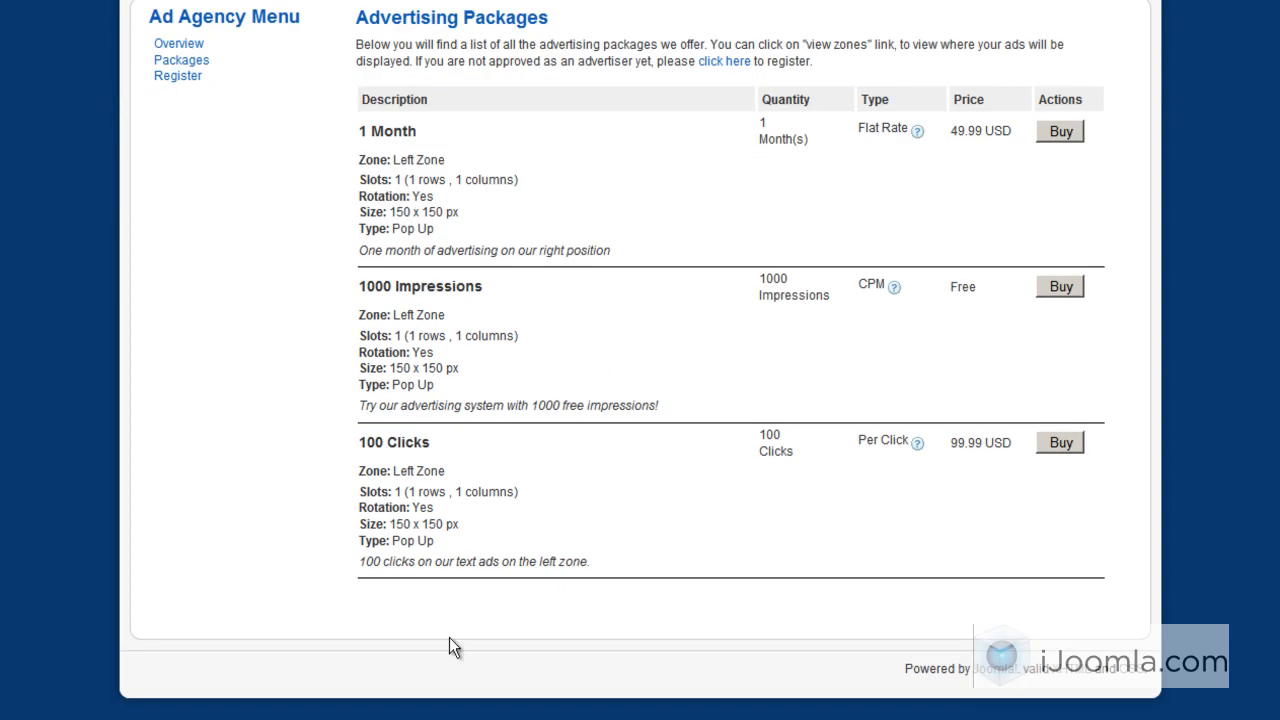
mouse_move(545, 155)
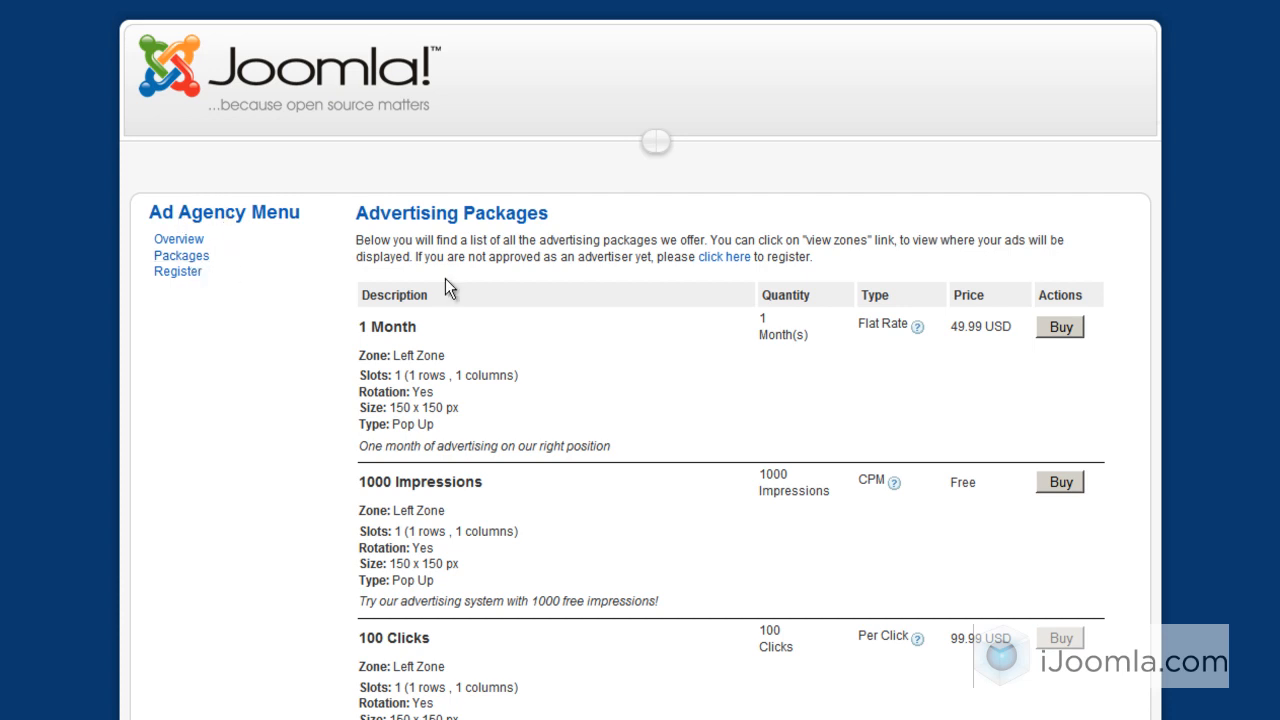
scroll("down", 3)
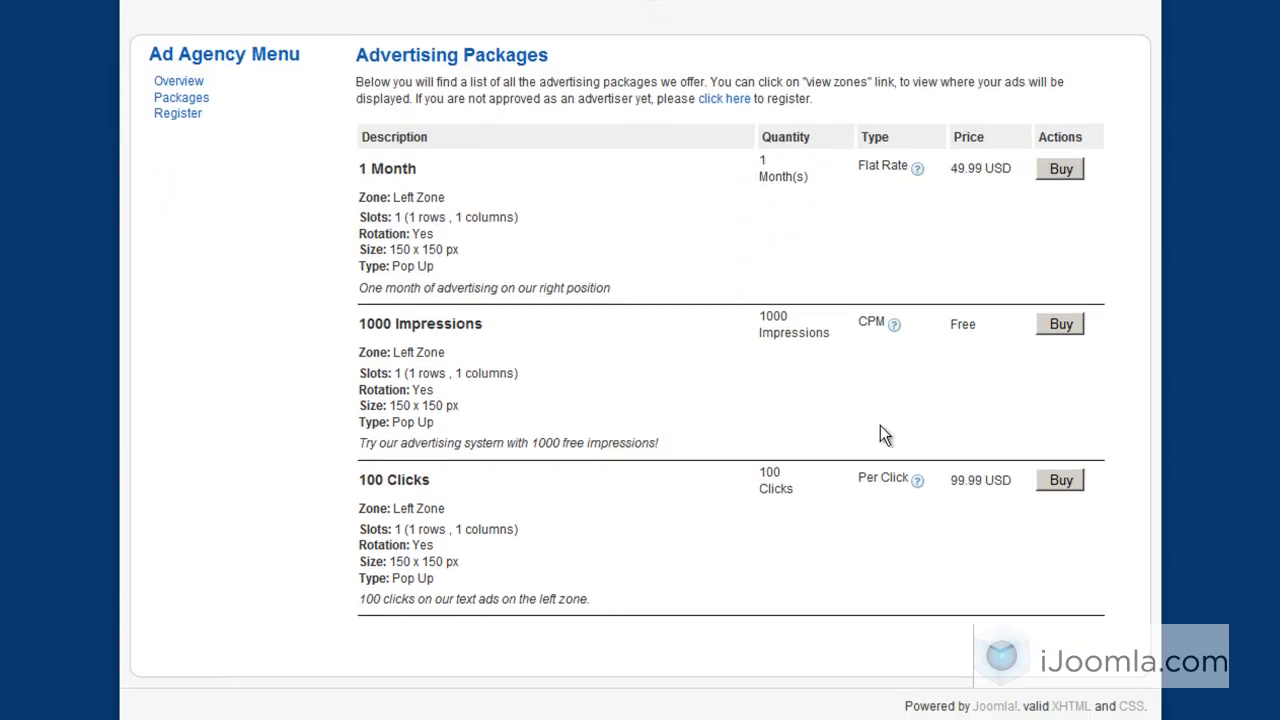
mouse_move(793, 290)
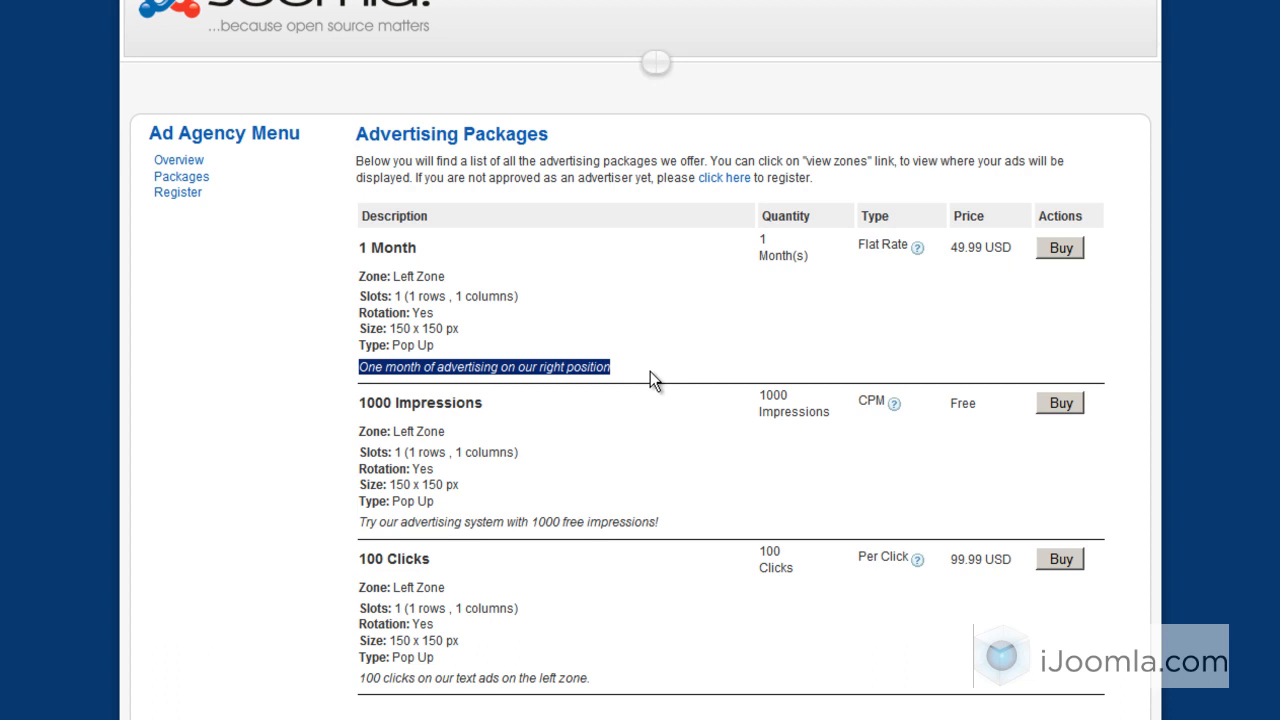
mouse_move(431, 273)
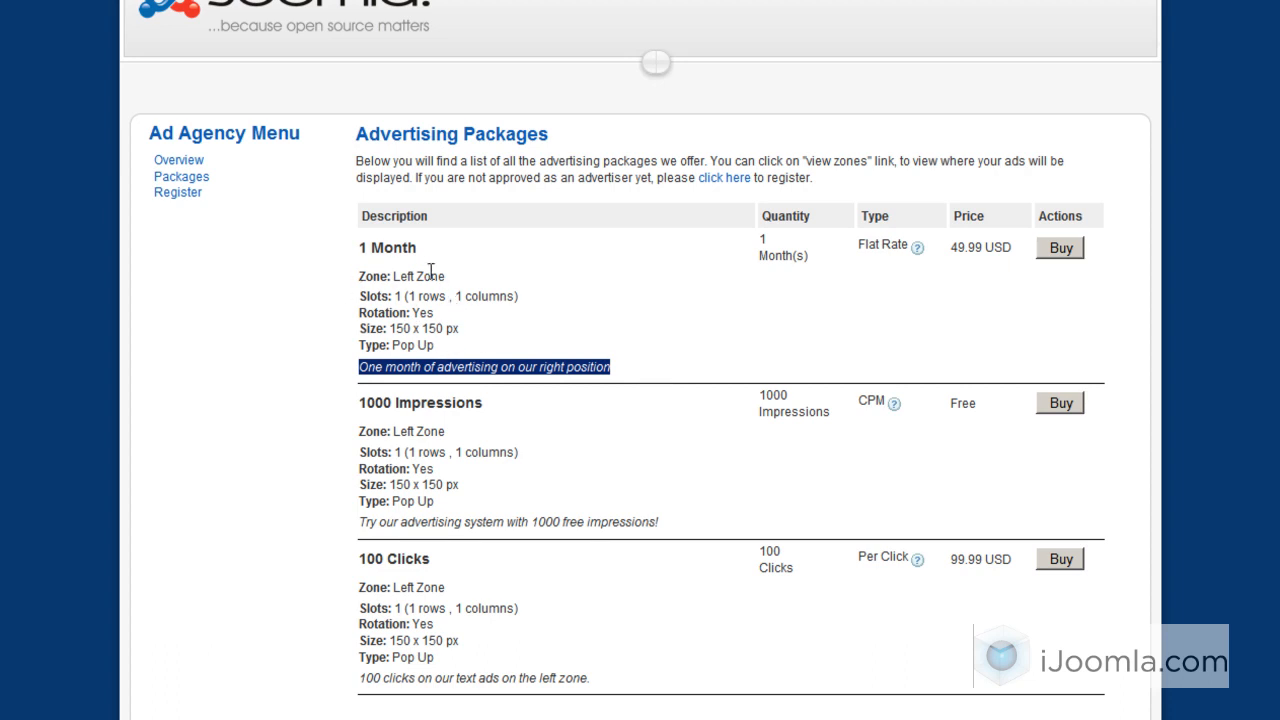
mouse_move(362, 295)
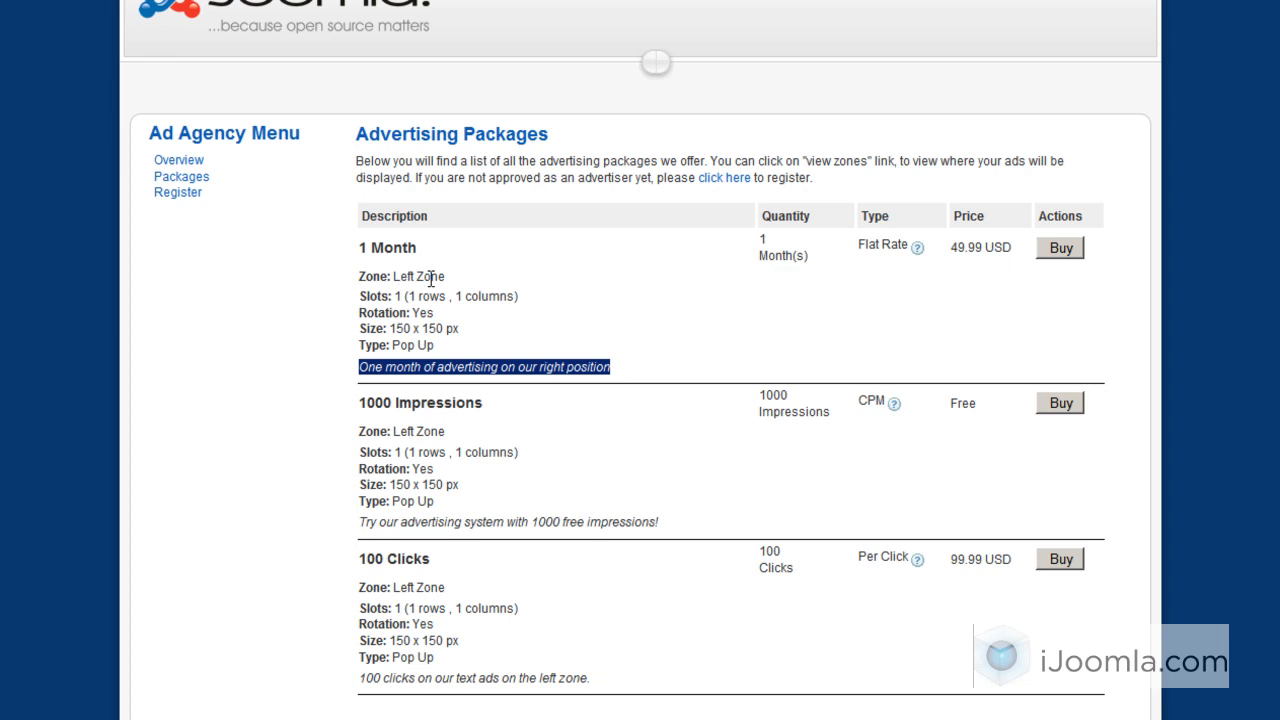
mouse_move(477, 297)
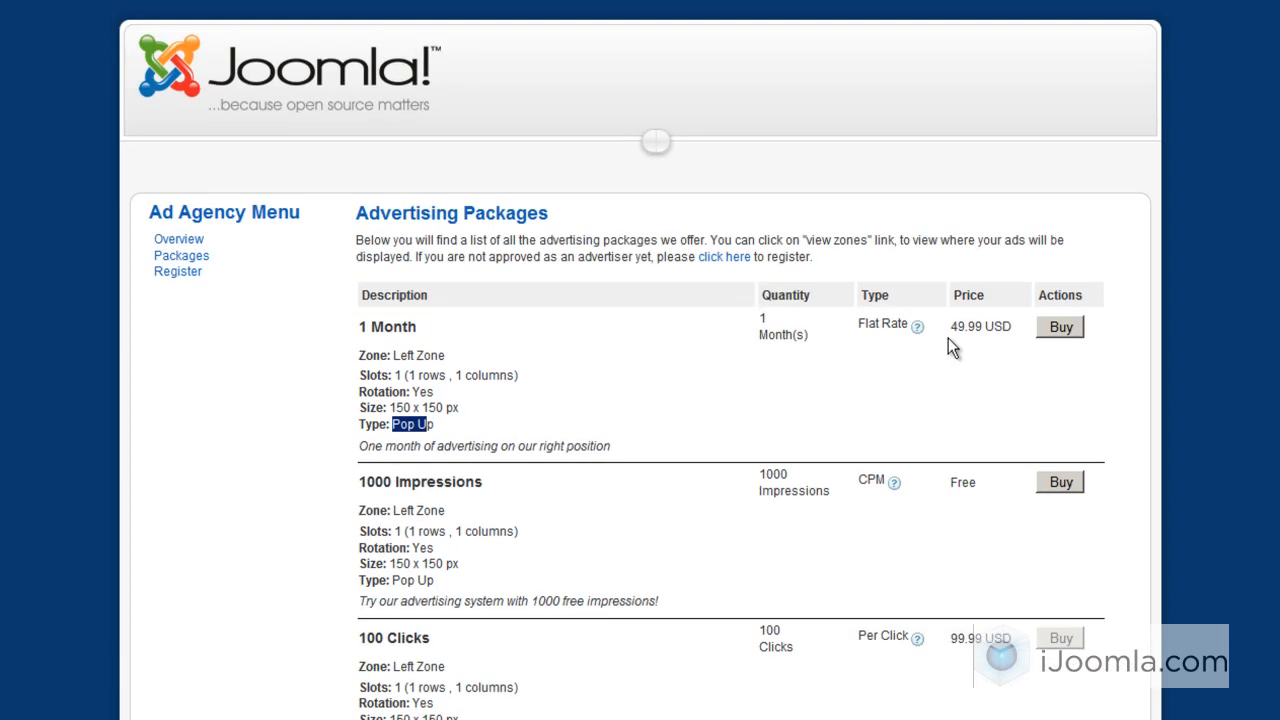
mouse_move(793, 450)
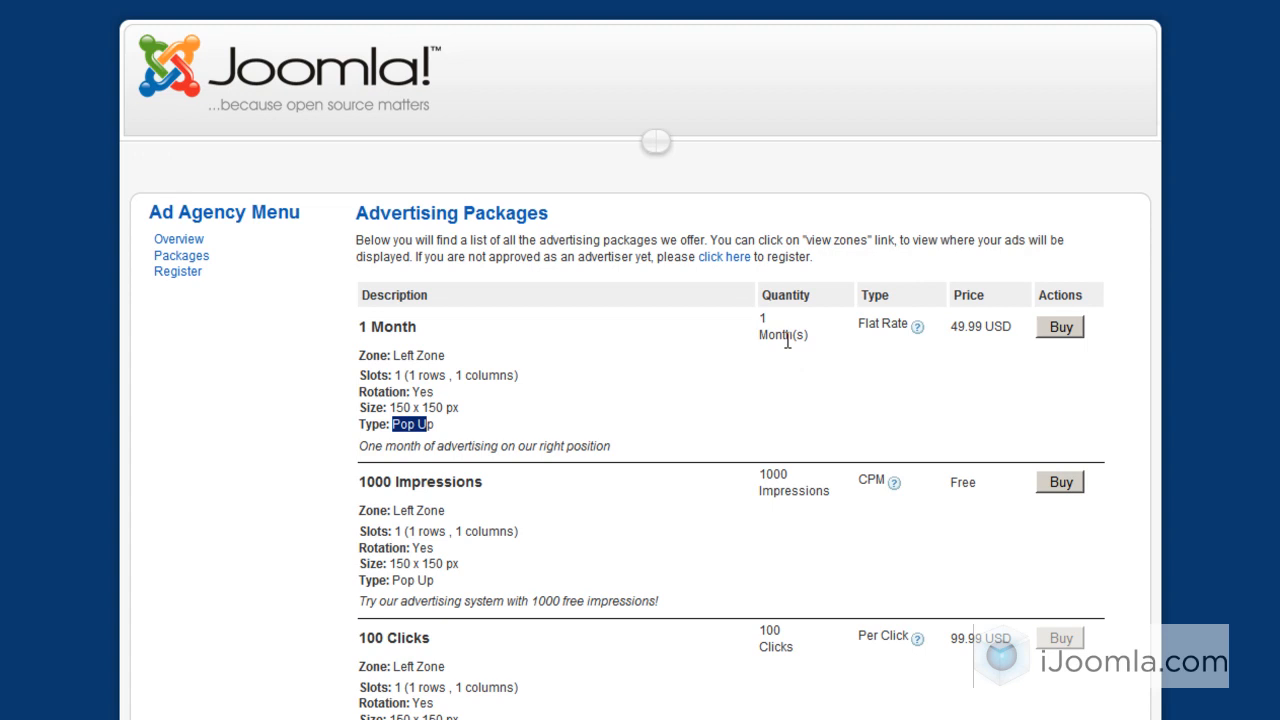
mouse_move(767, 330)
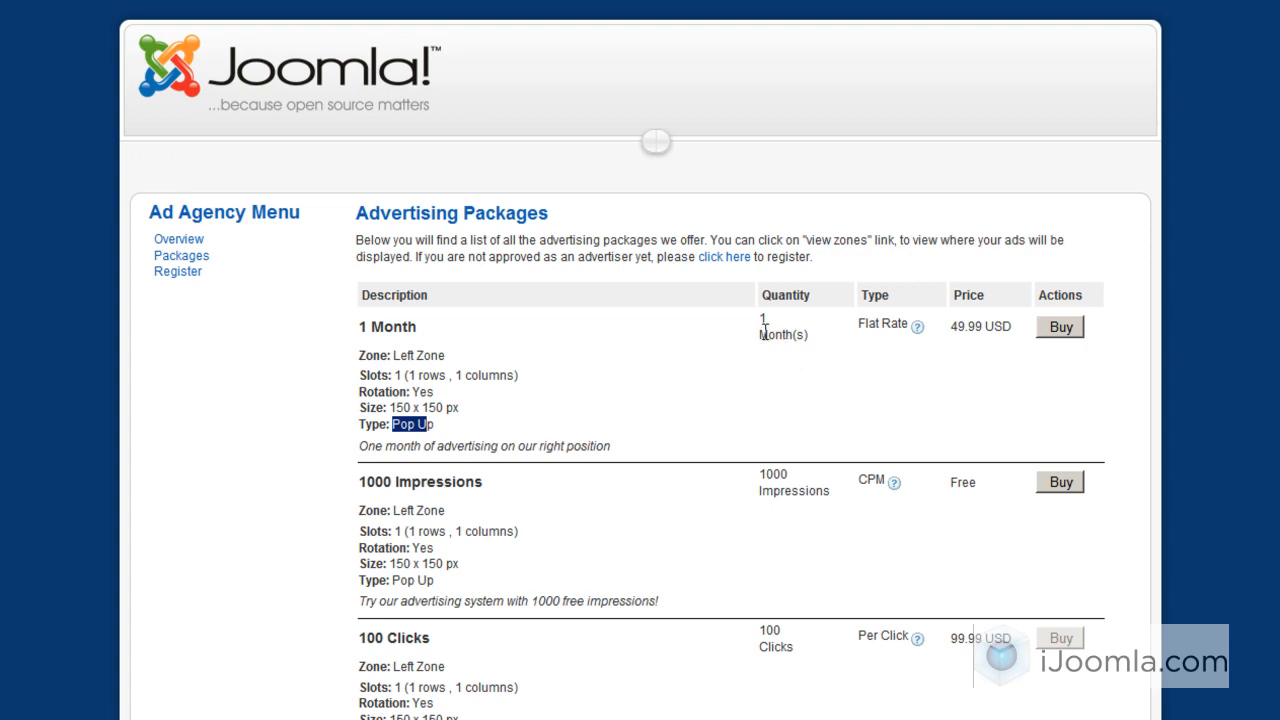
mouse_move(769, 481)
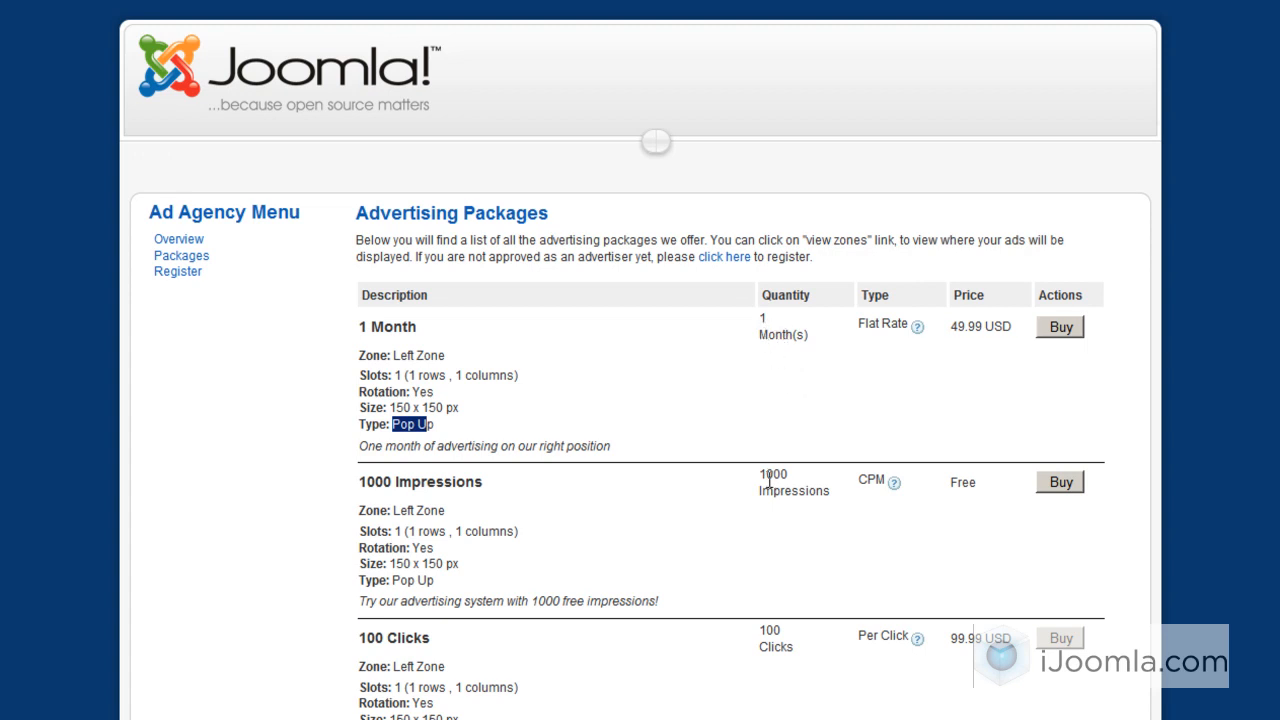
mouse_move(760, 662)
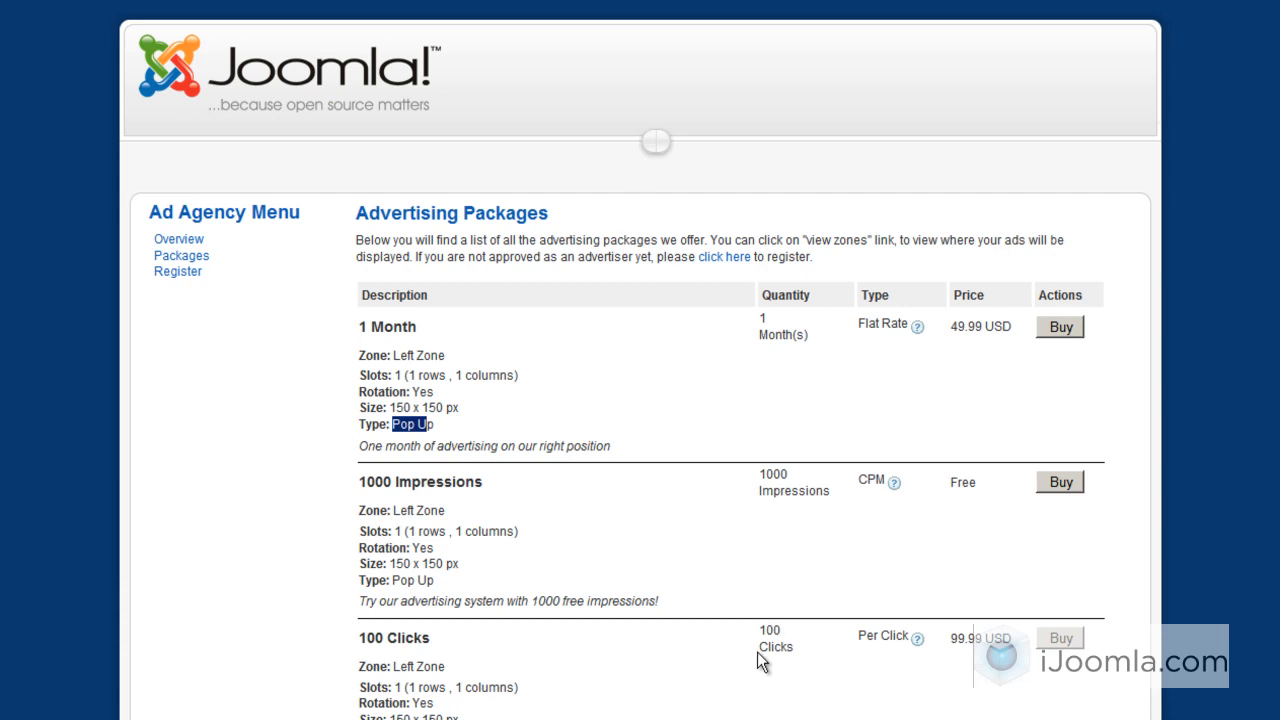
mouse_move(893, 357)
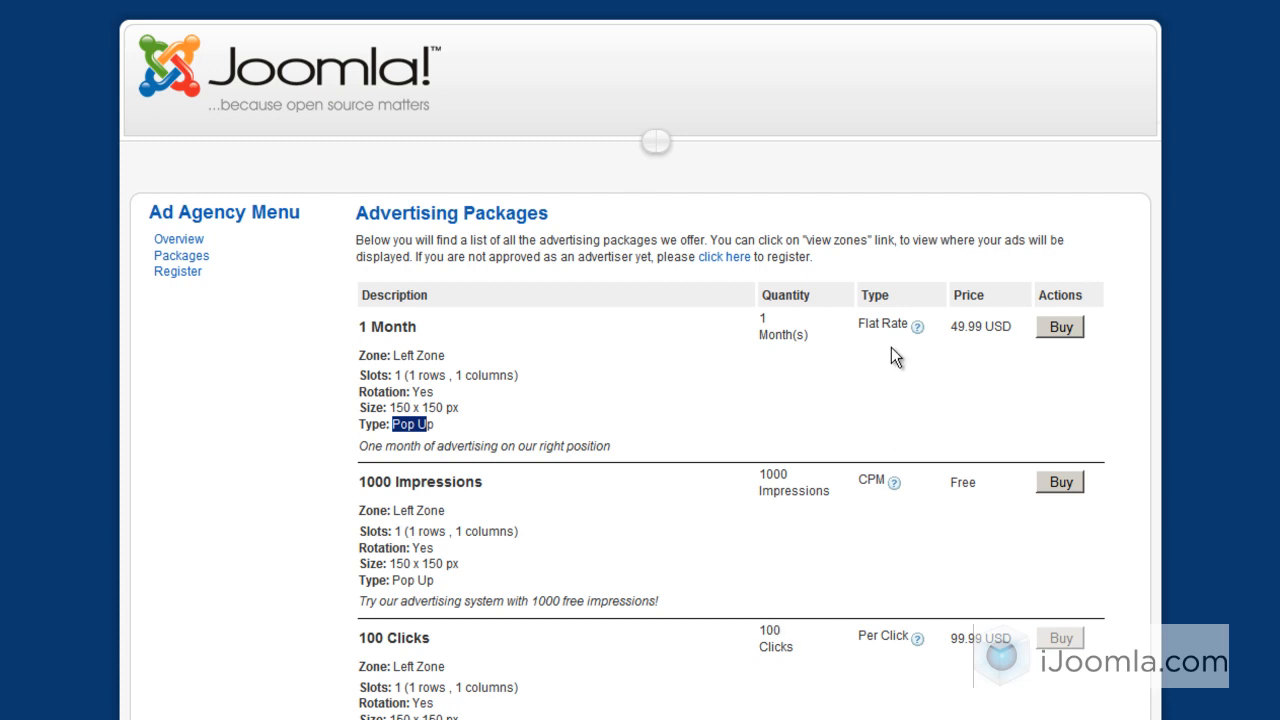
mouse_move(903, 364)
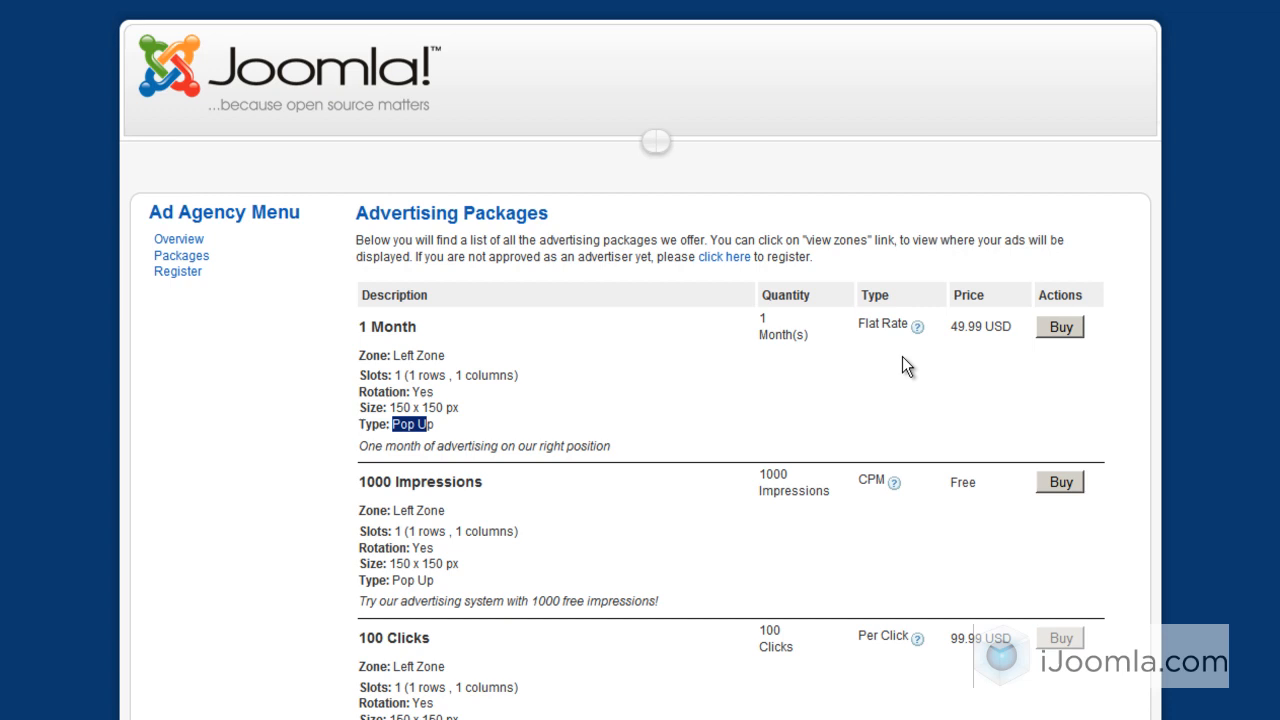
mouse_move(863, 507)
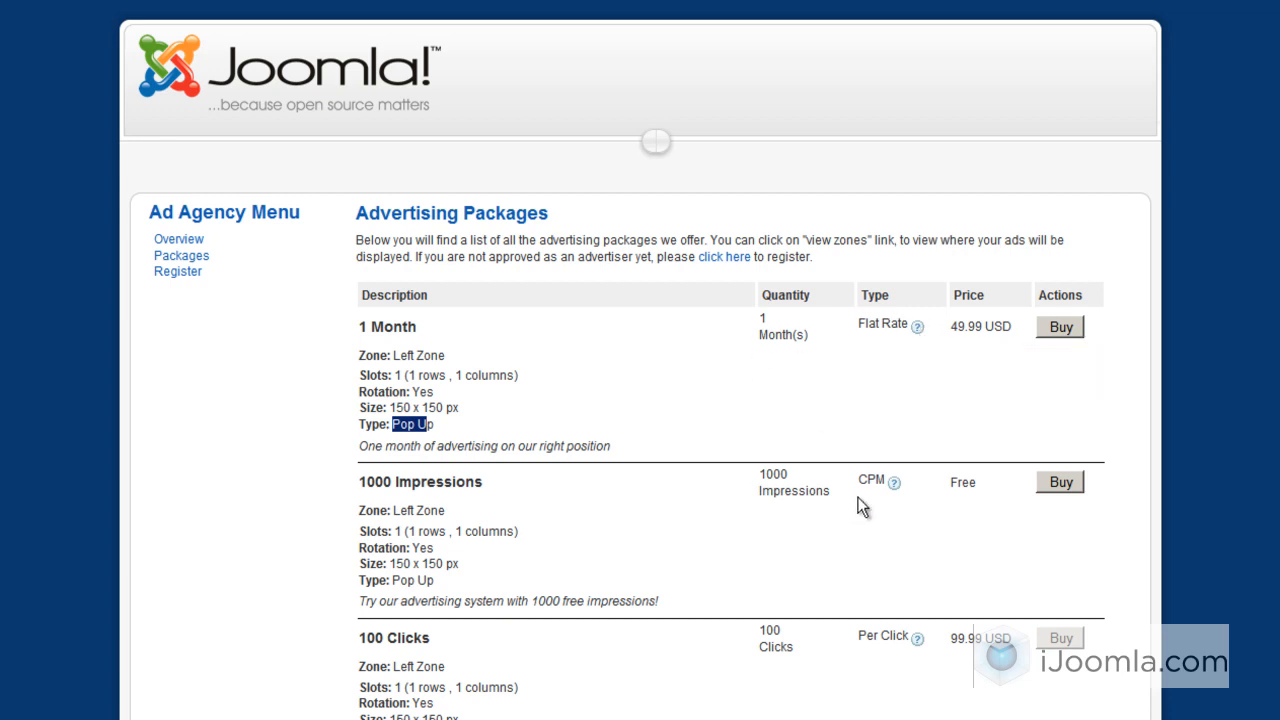
mouse_move(869, 634)
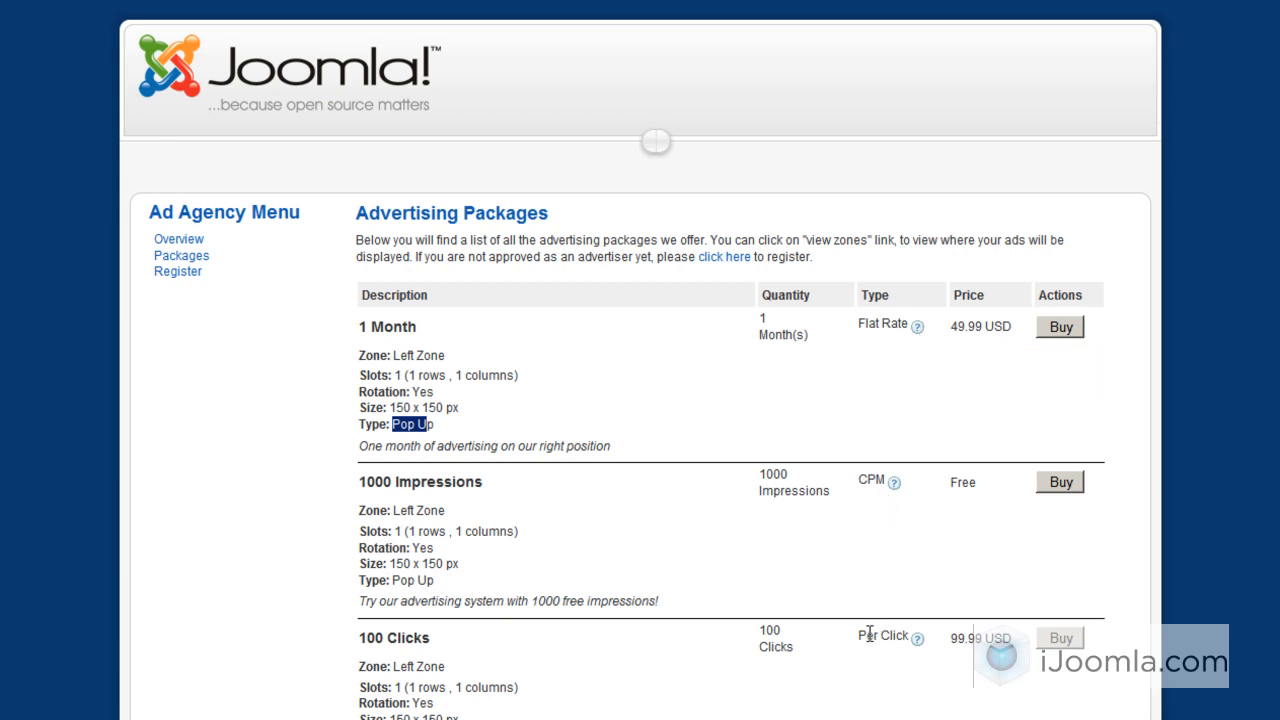
mouse_move(915, 328)
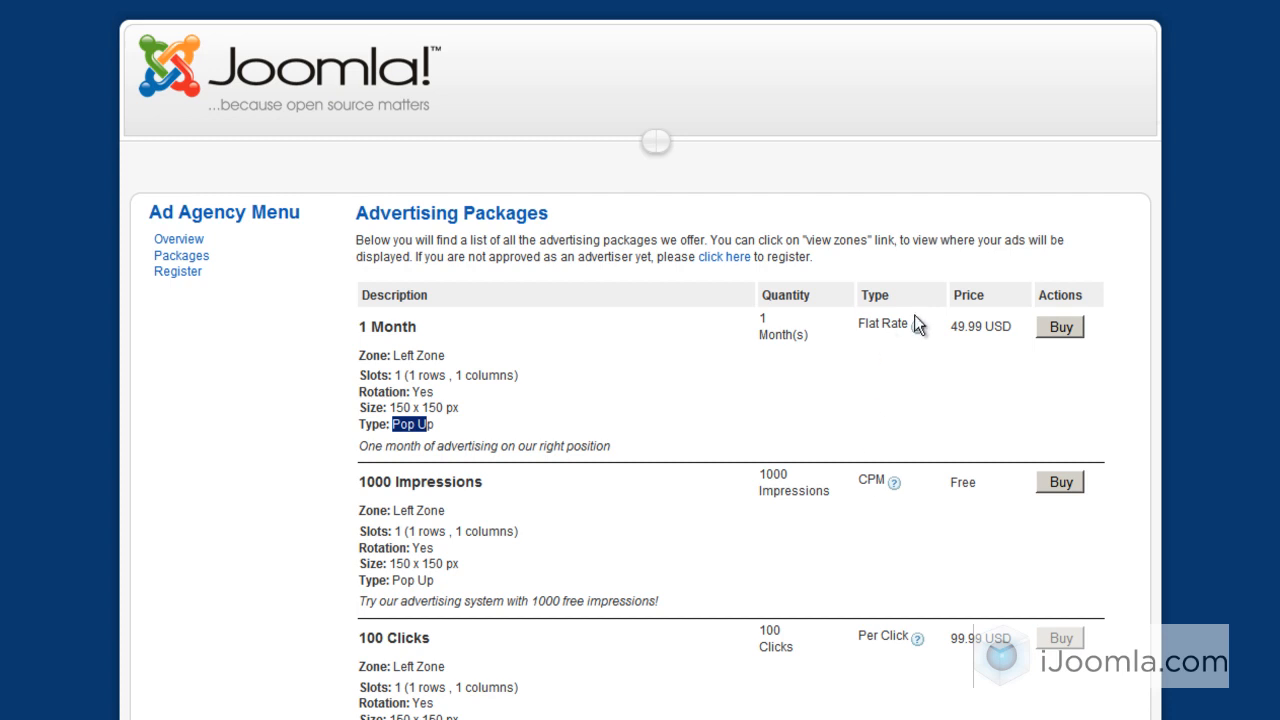
mouse_move(976, 315)
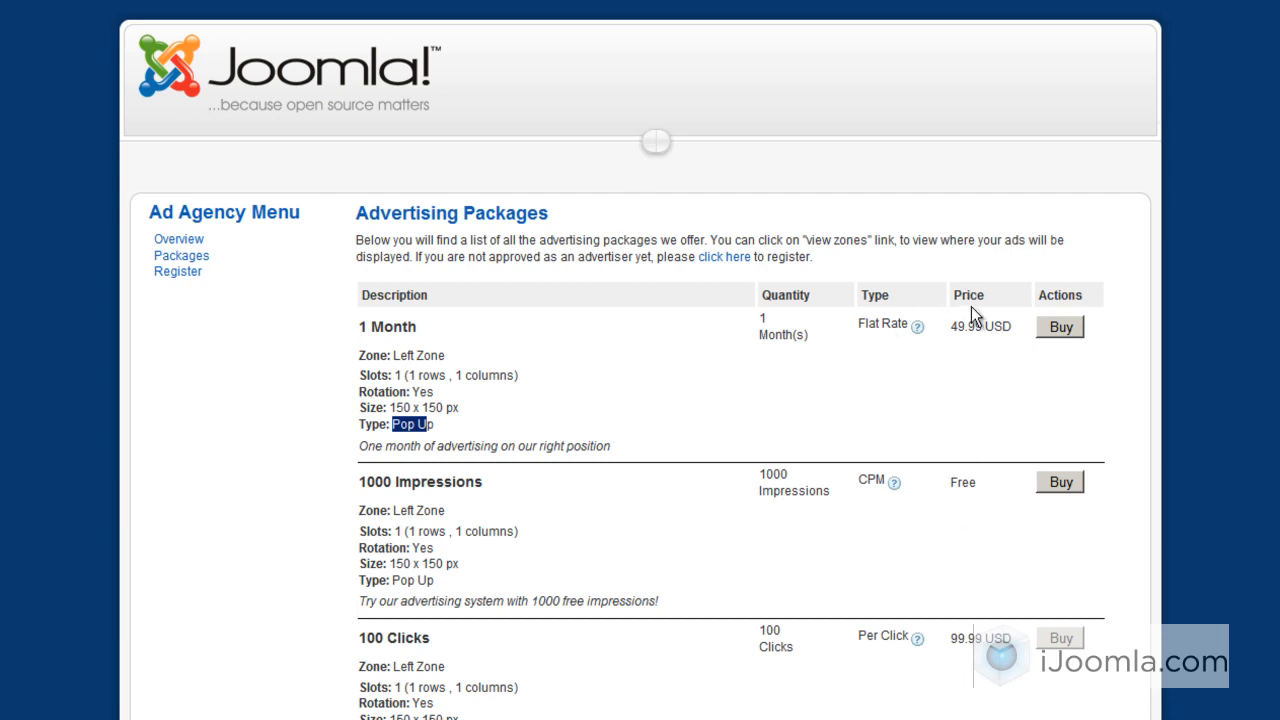
mouse_move(1060, 340)
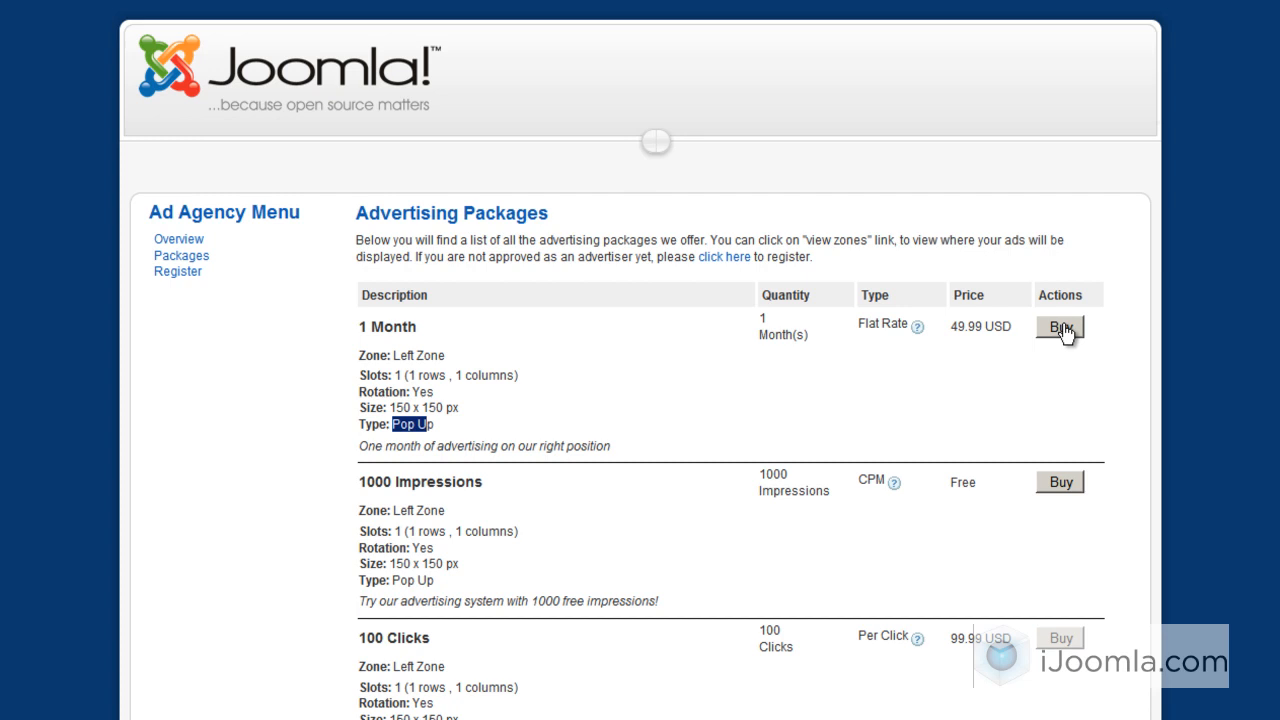
mouse_move(1065, 335)
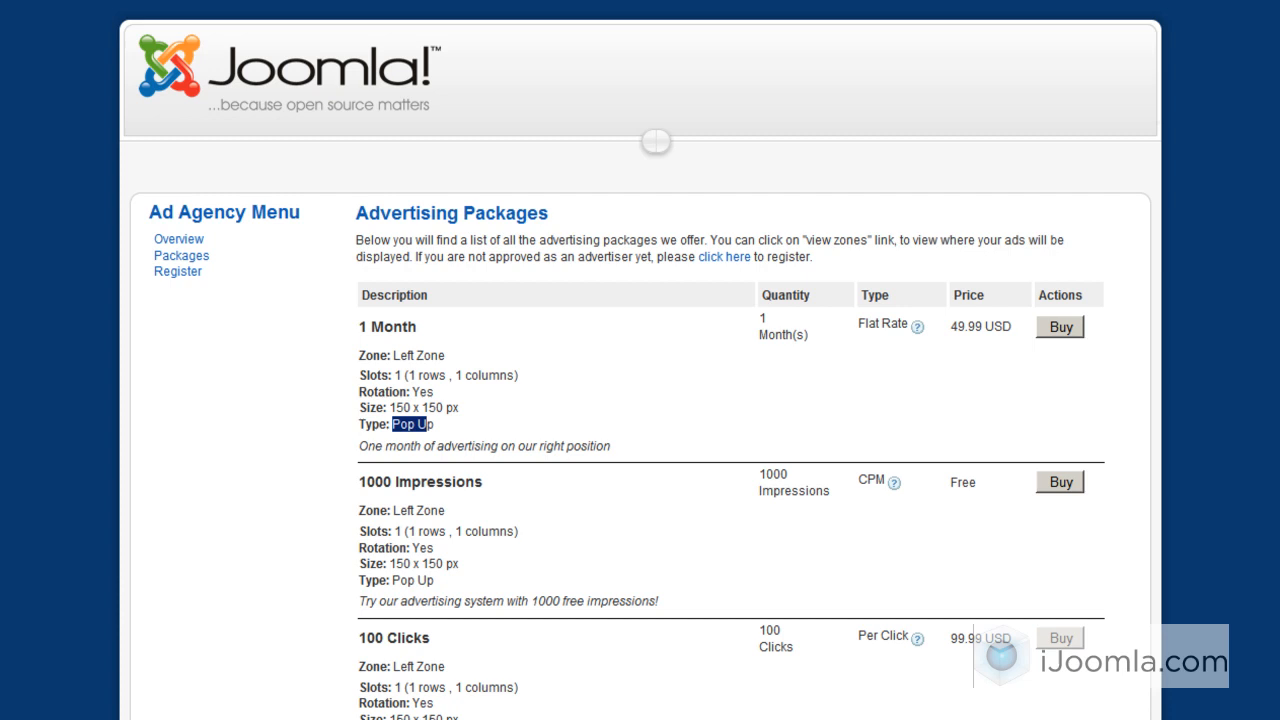
mouse_move(603, 3)
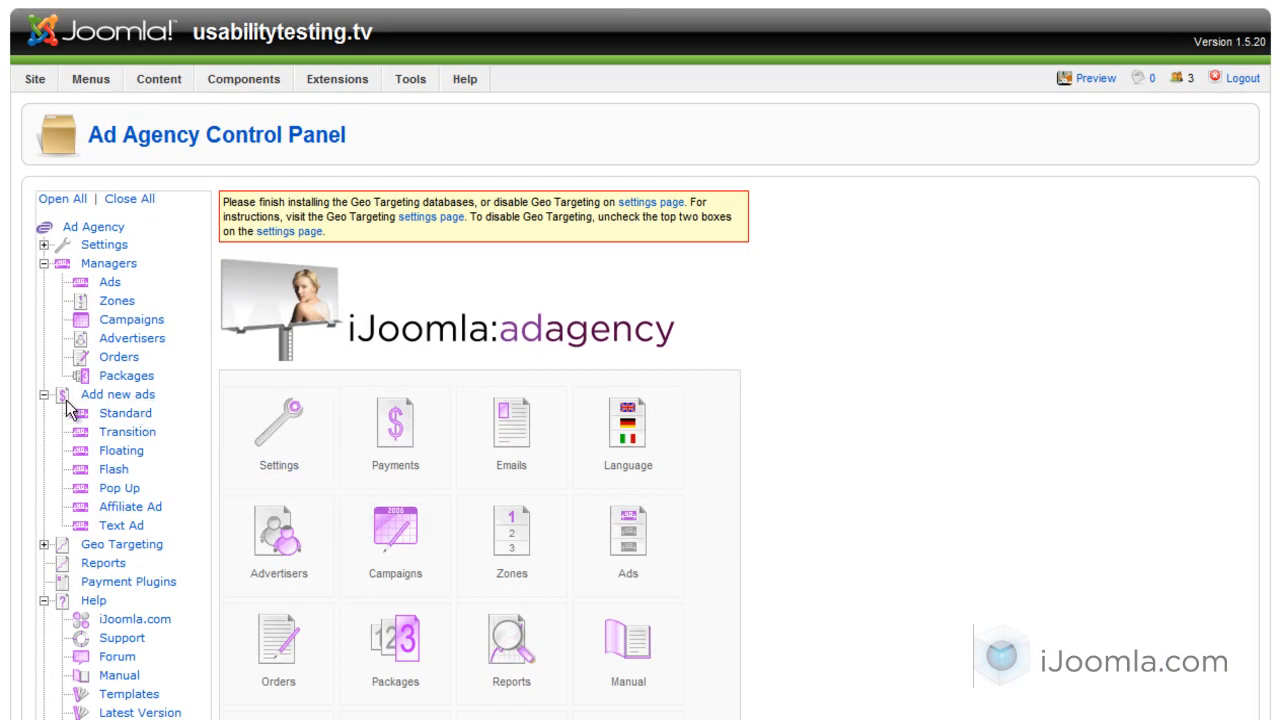
mouse_move(120, 384)
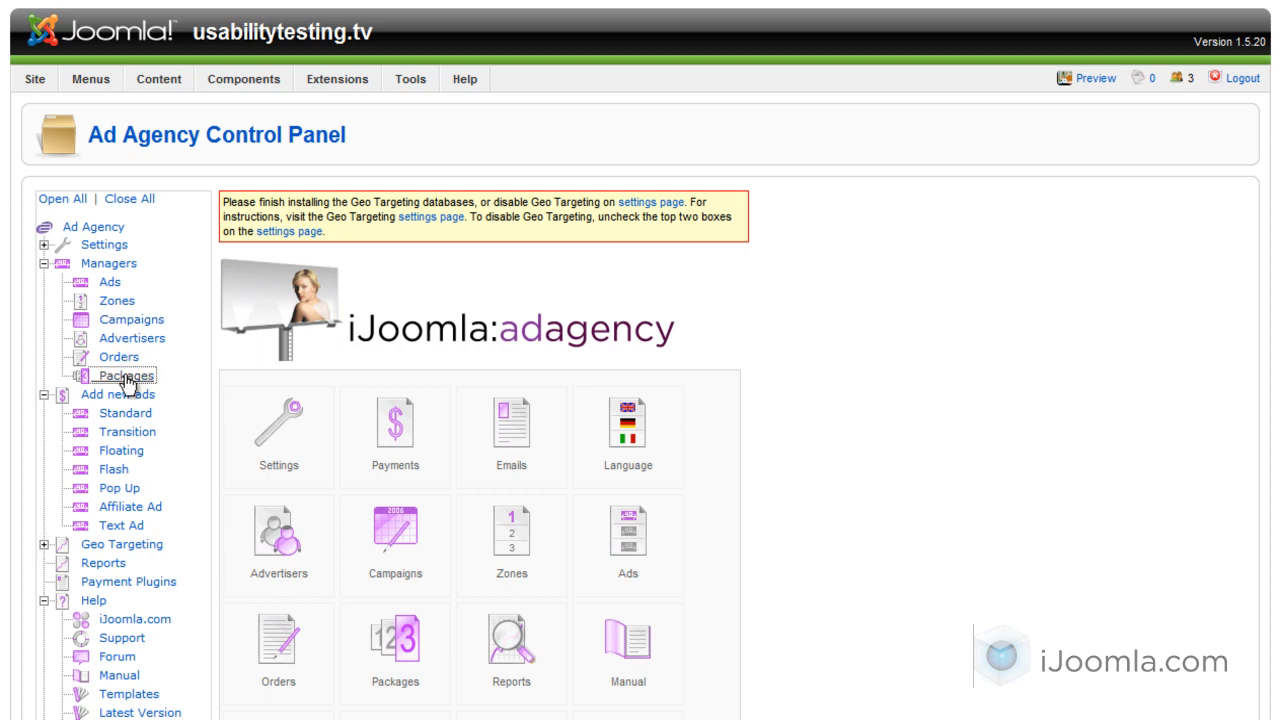
left_click(124, 376)
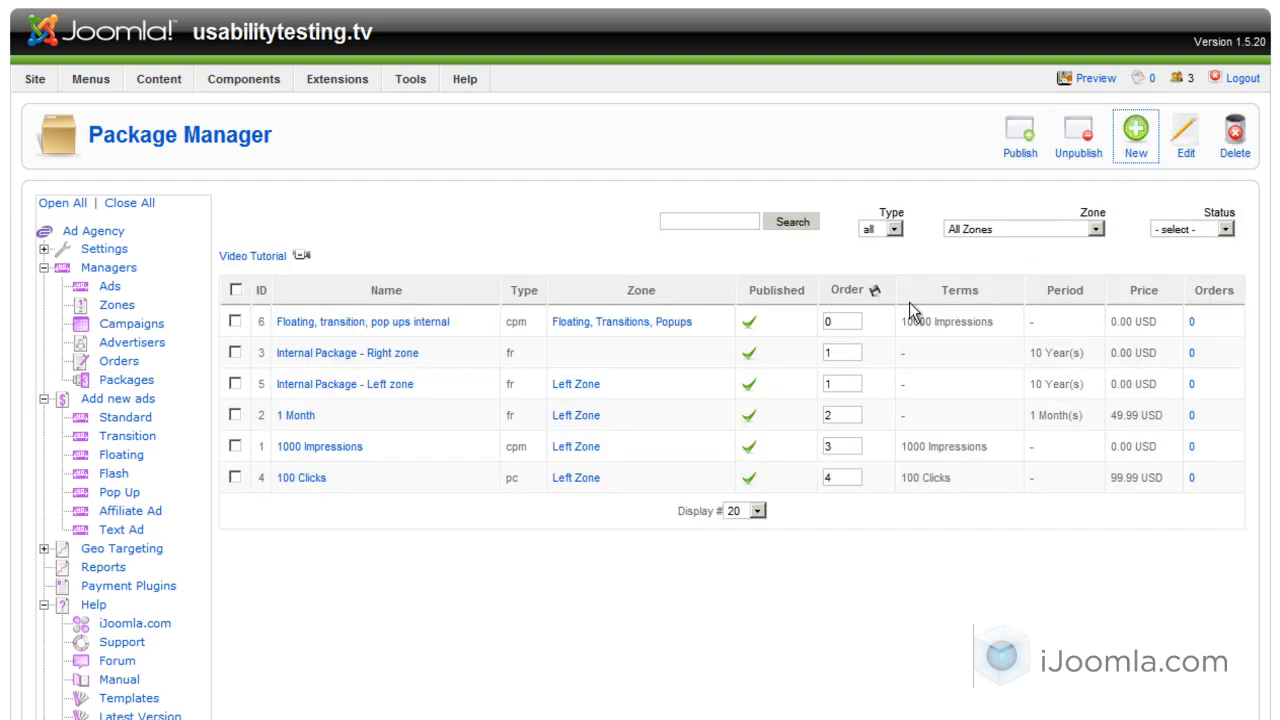
Create a new package named '3 Months', described as '3 months of text ad on the left side.'.
left_click(1135, 135)
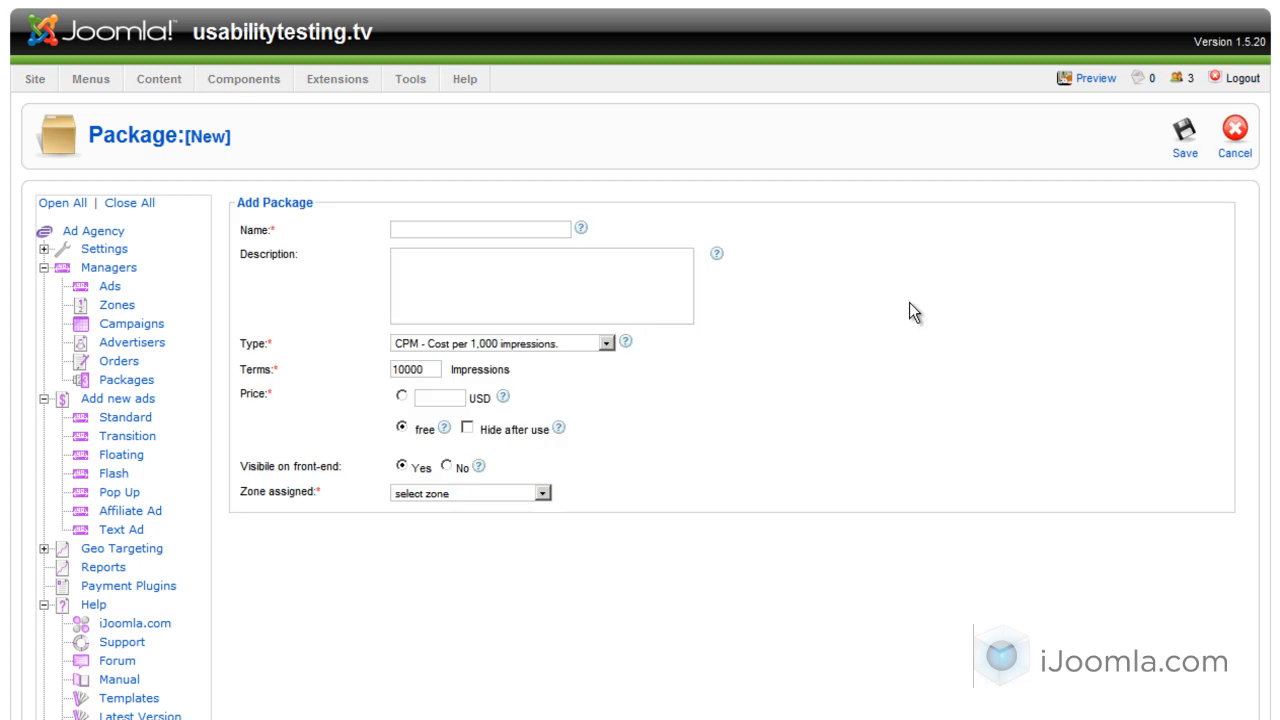
left_click(480, 229)
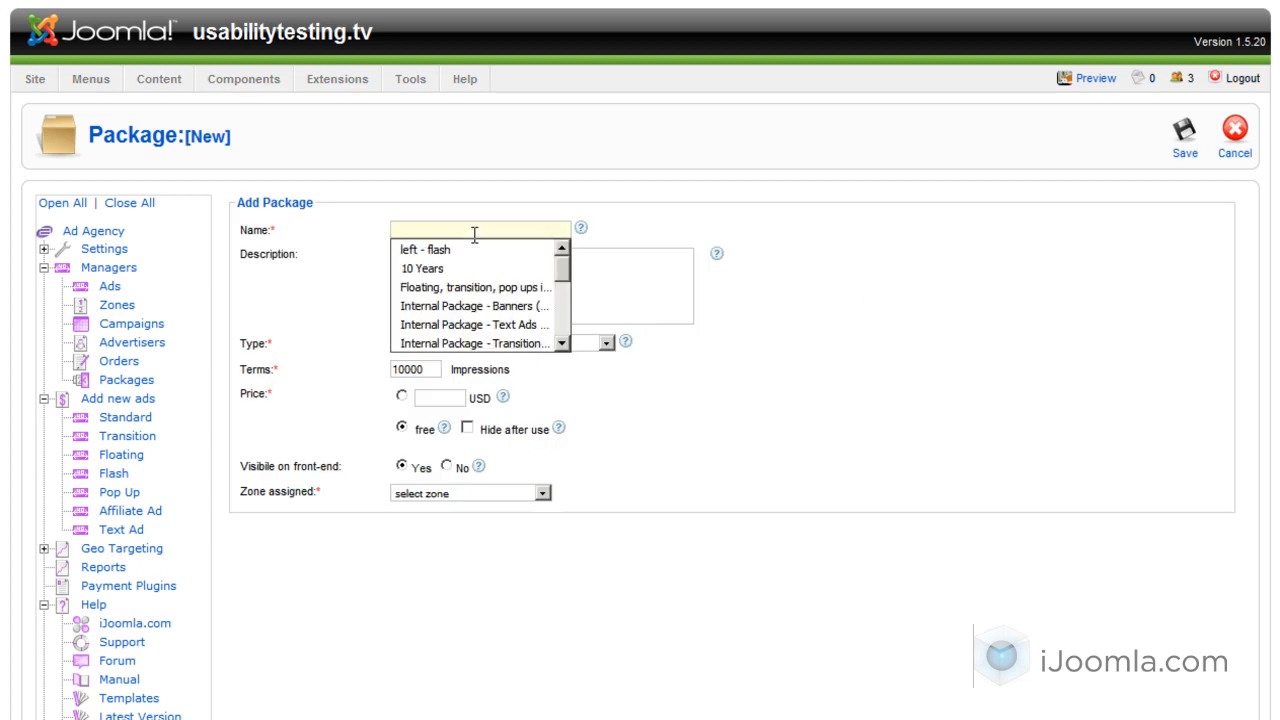
mouse_move(750, 115)
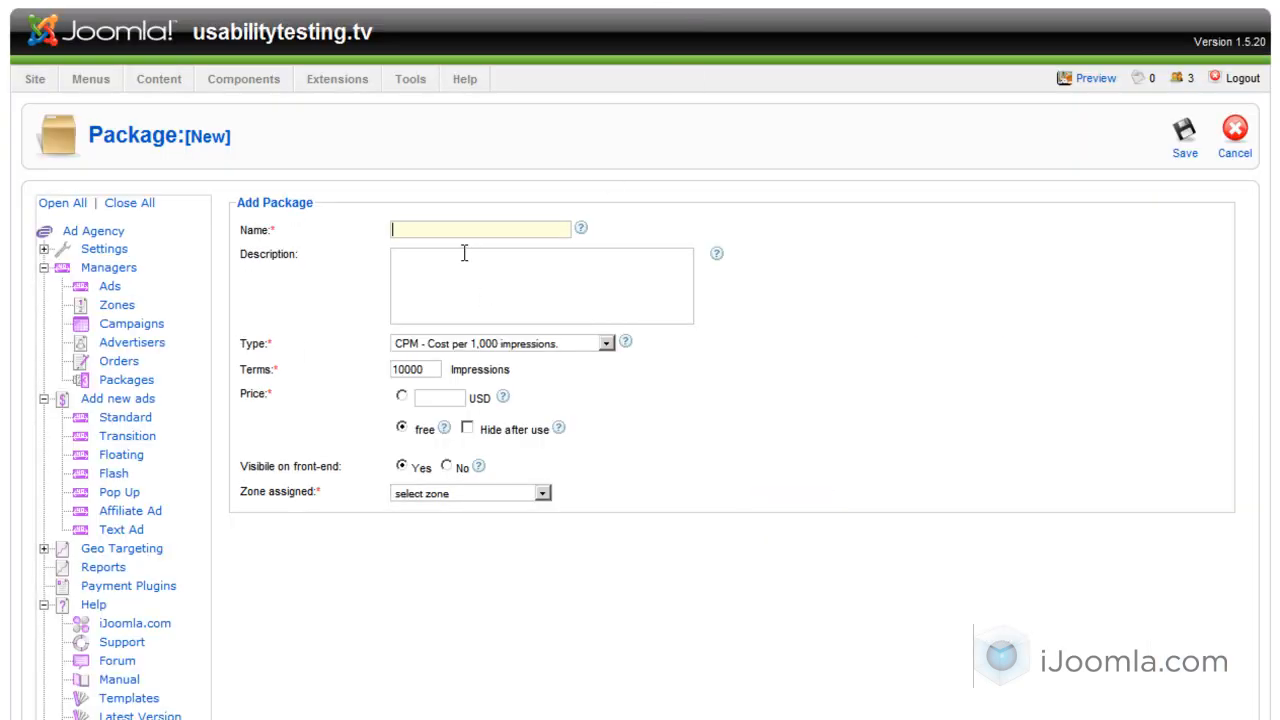
type("3 Months")
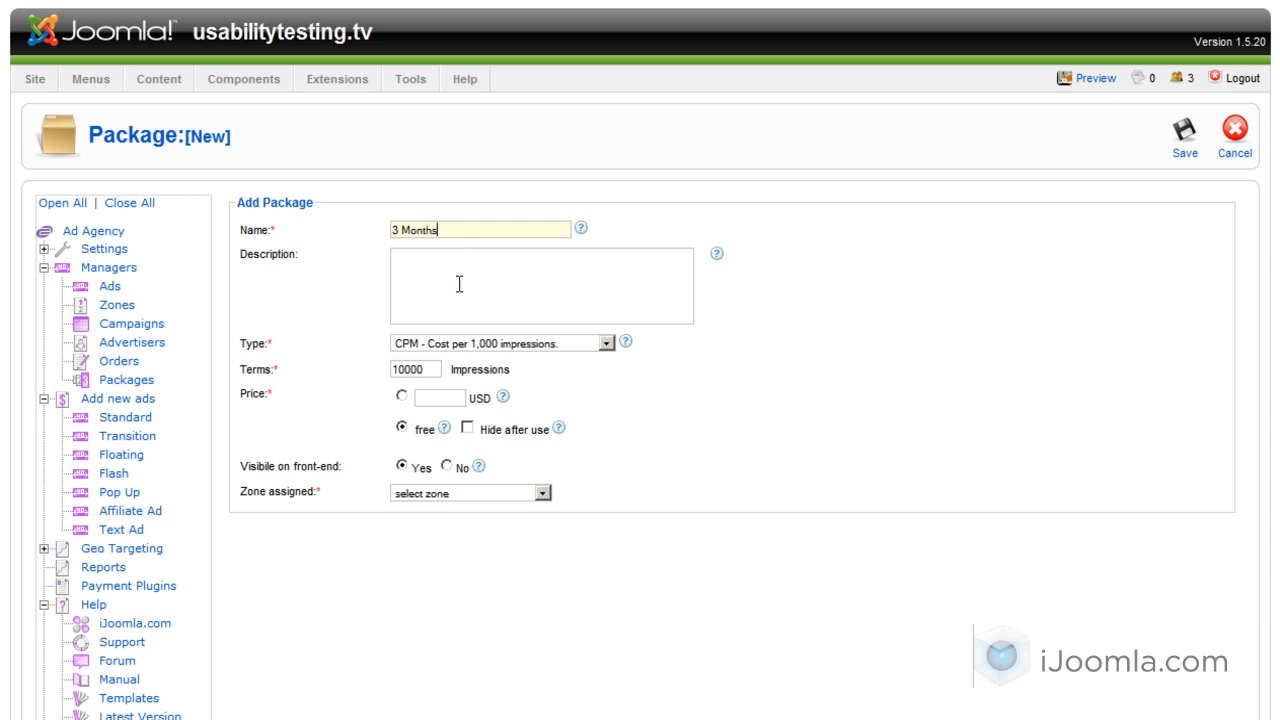
type("3 months of text")
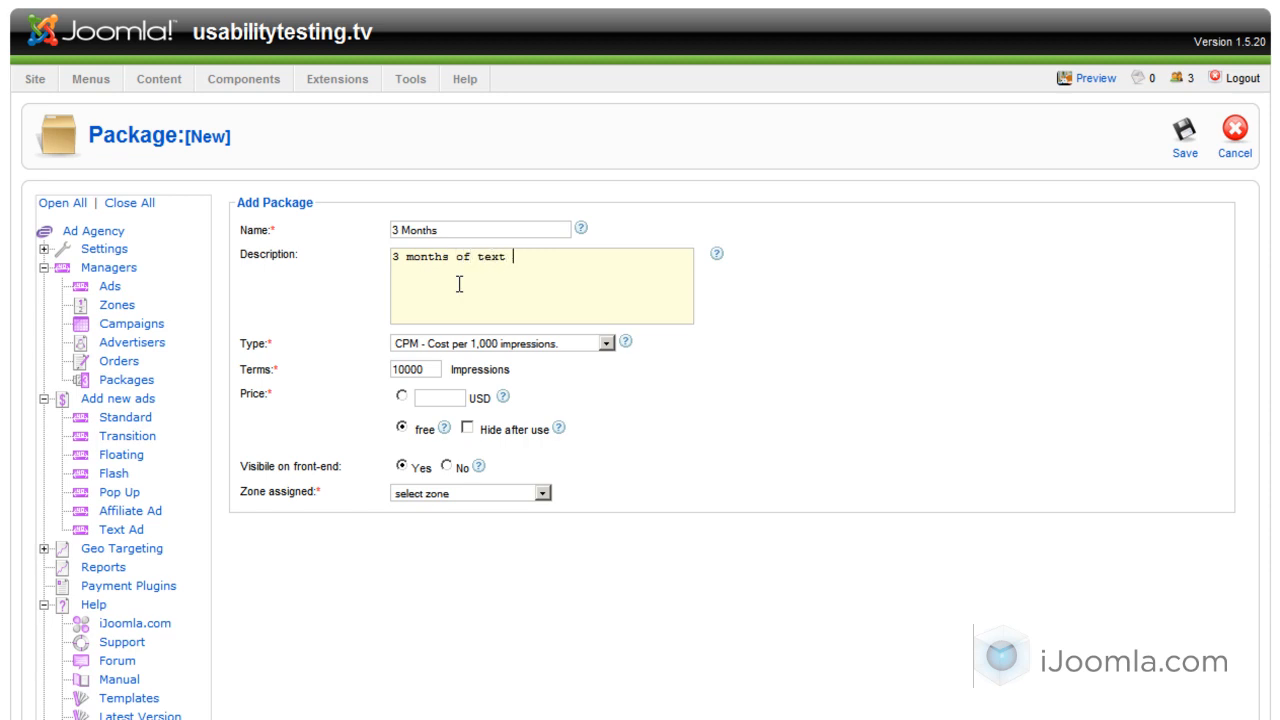
type("ad")
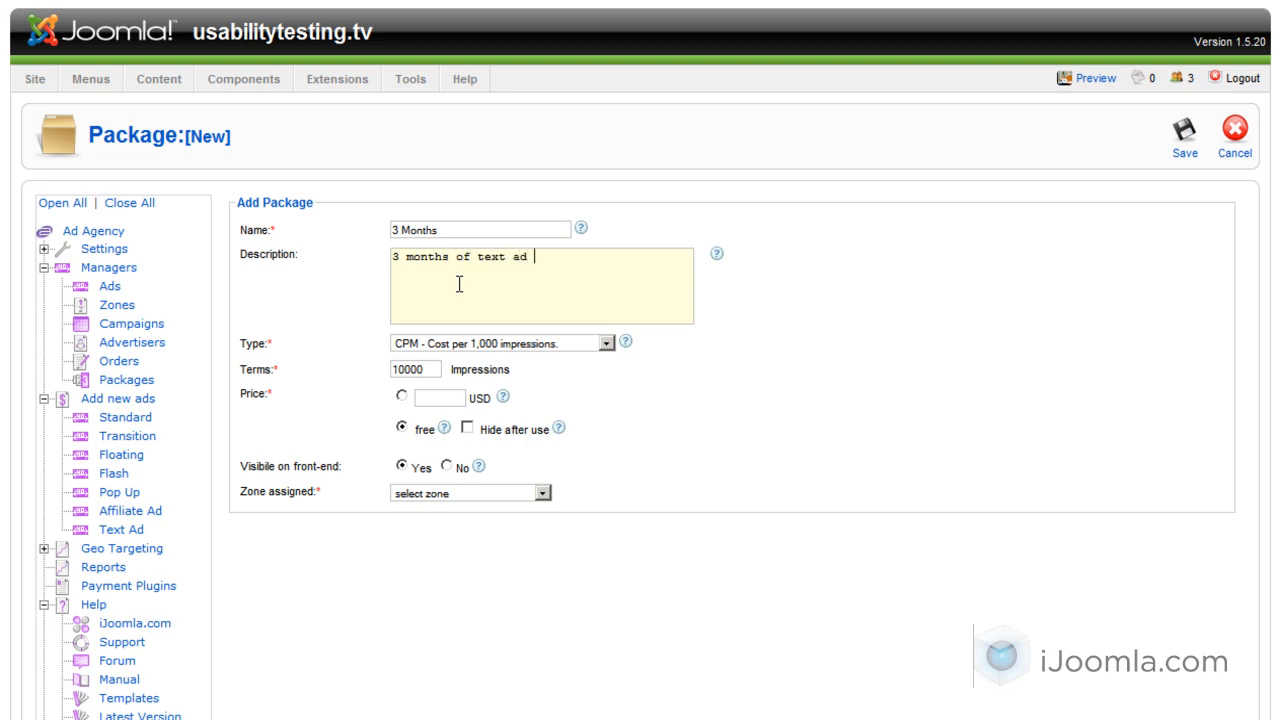
type("on the left si")
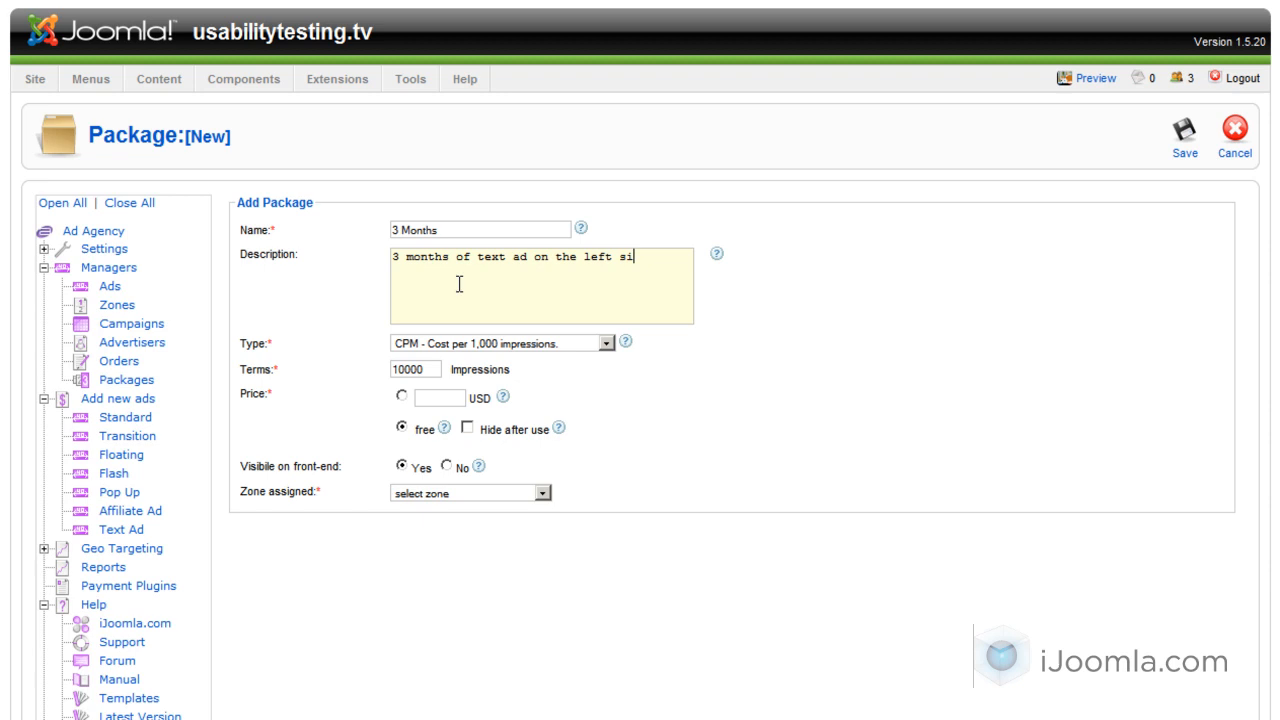
type("de.")
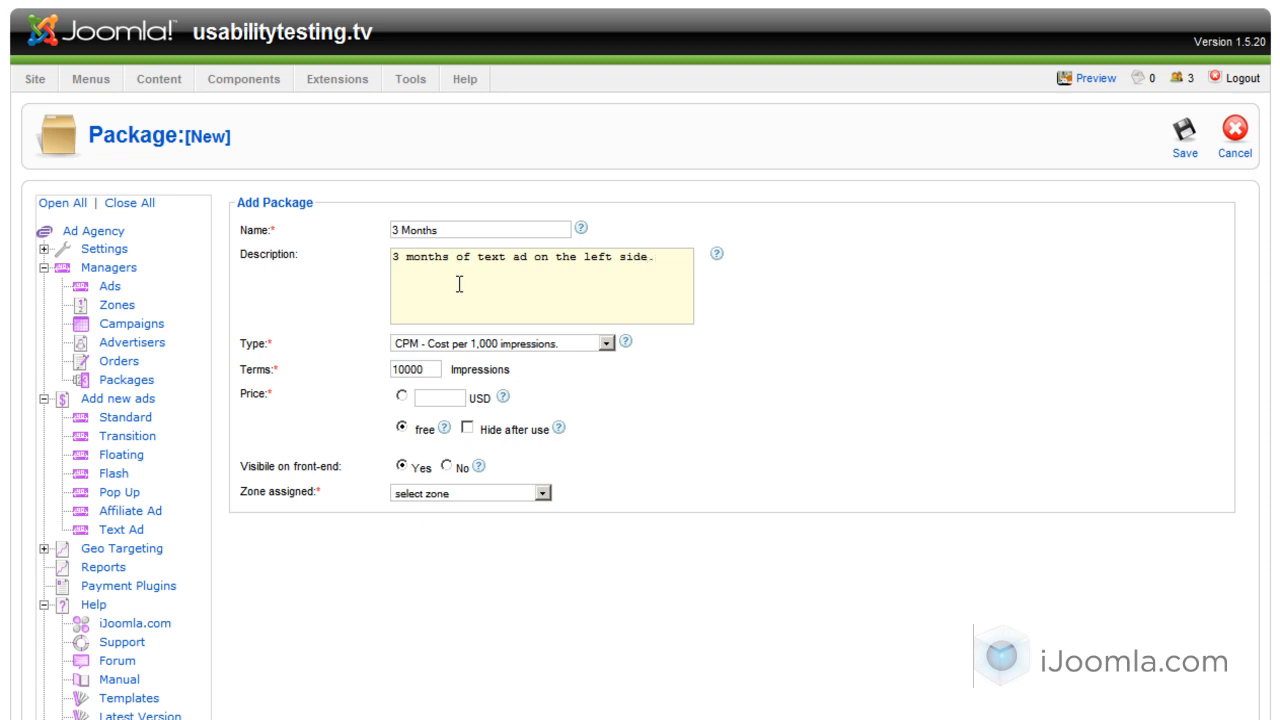
mouse_move(520, 308)
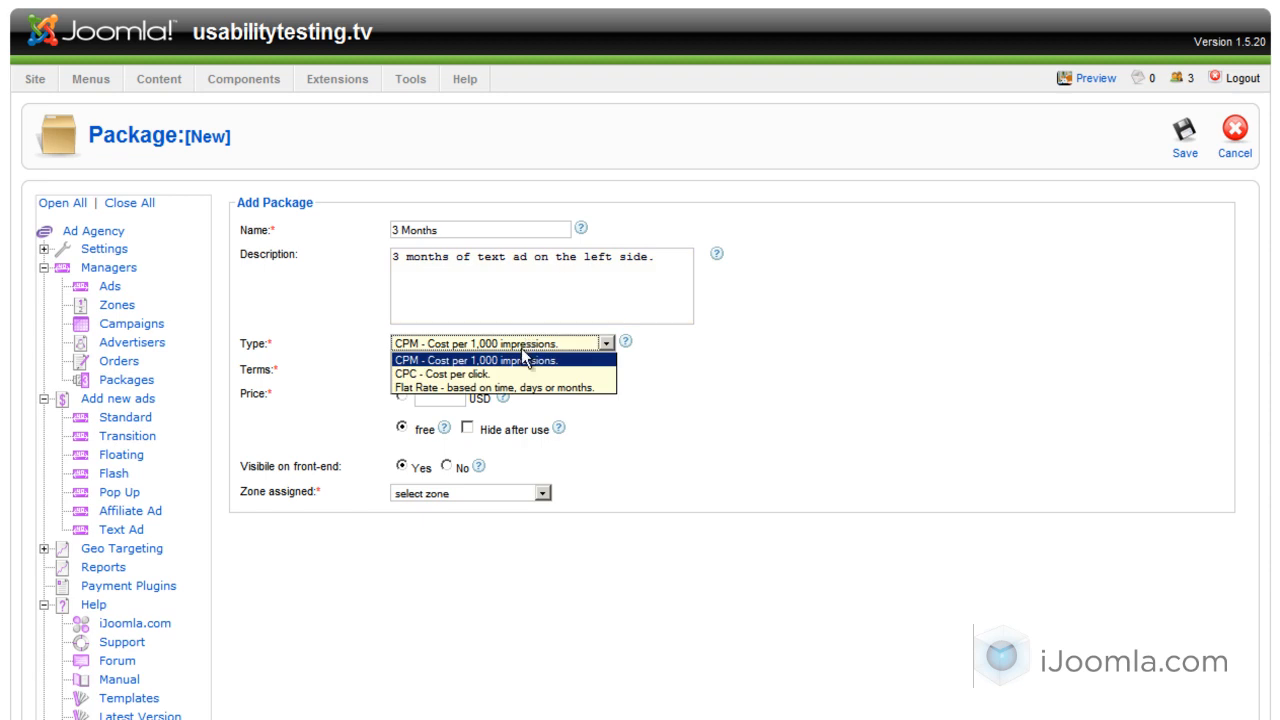
mouse_move(478, 373)
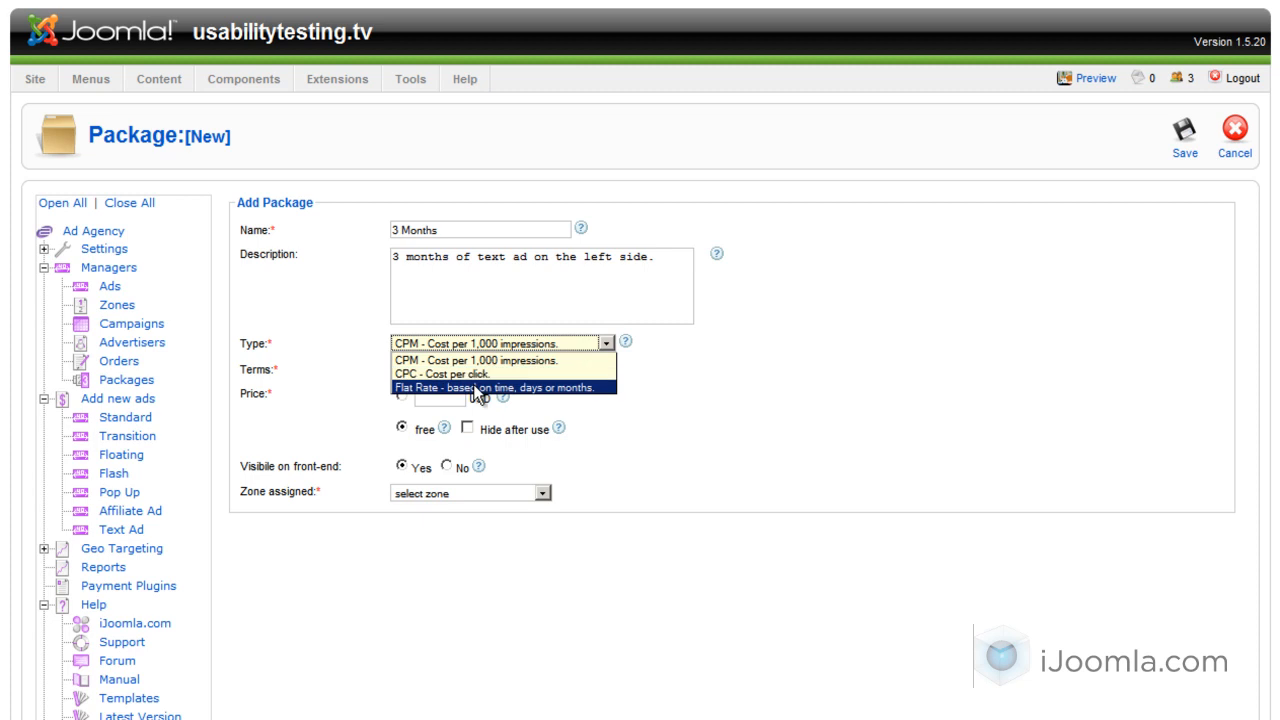
Make '3 Months' a Flat Rate, 3-month, paid Left Zone package and save it.
left_click(500, 385)
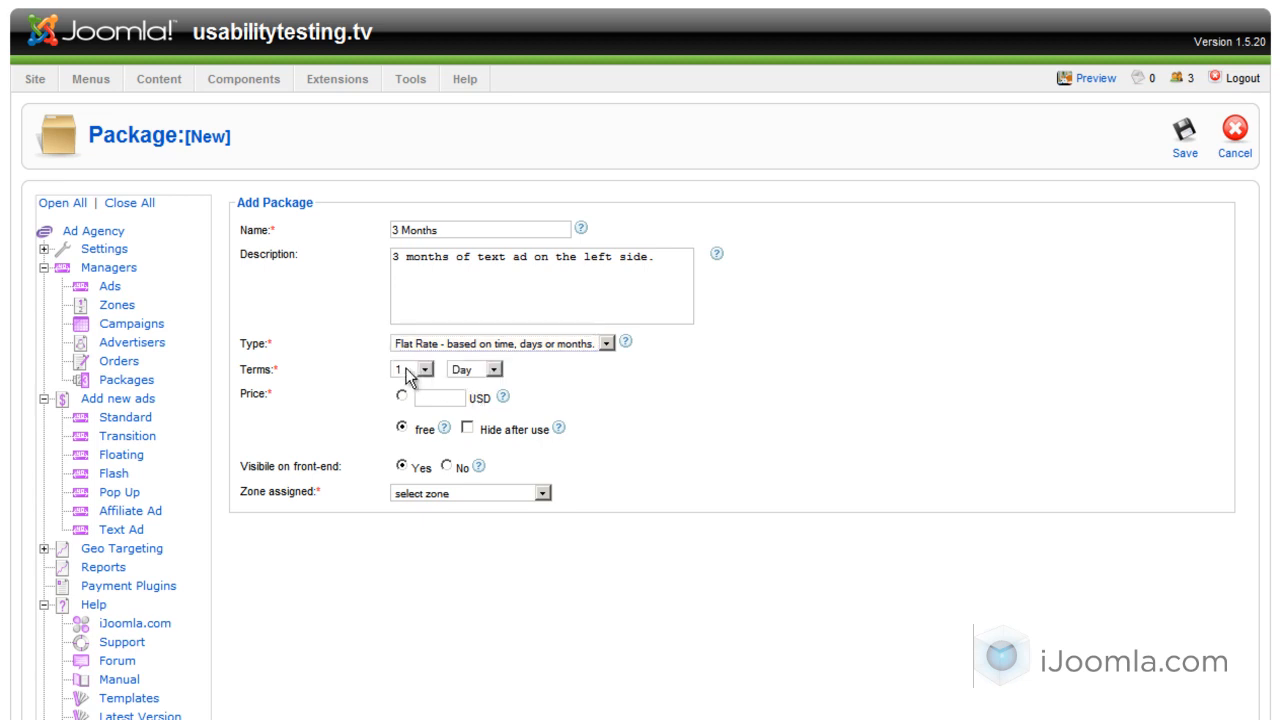
left_click(423, 369)
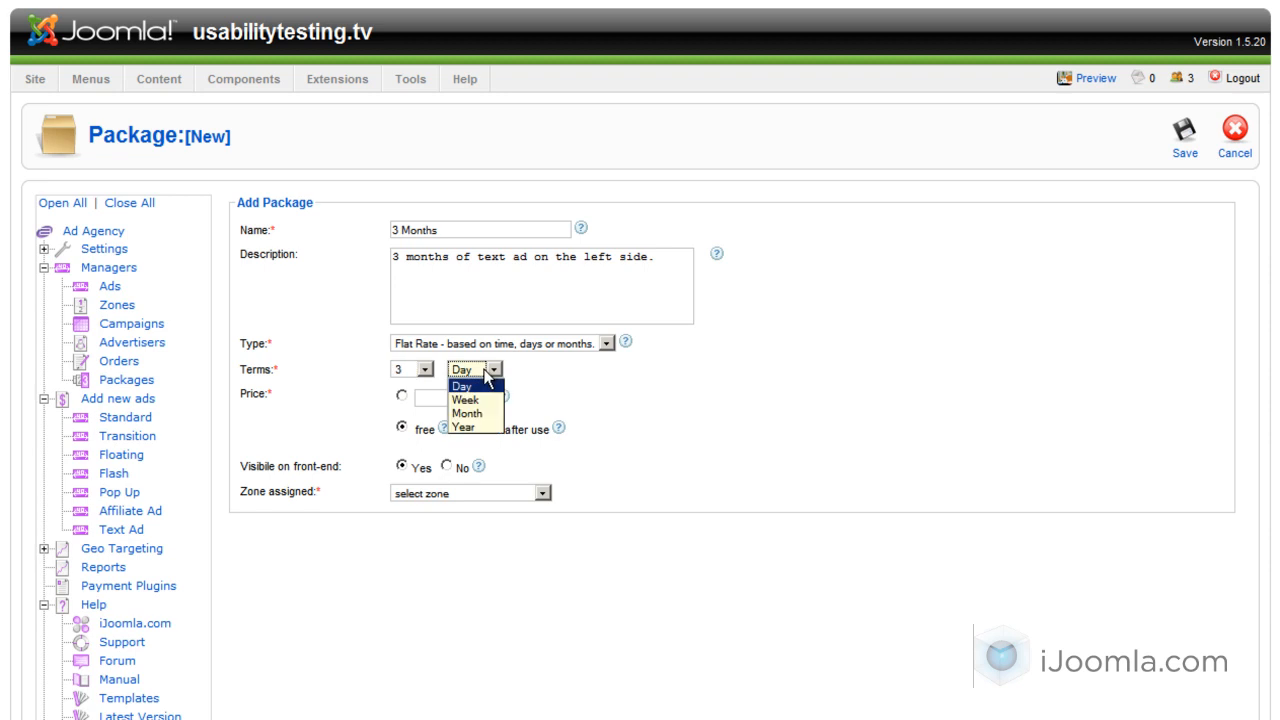
left_click(463, 413)
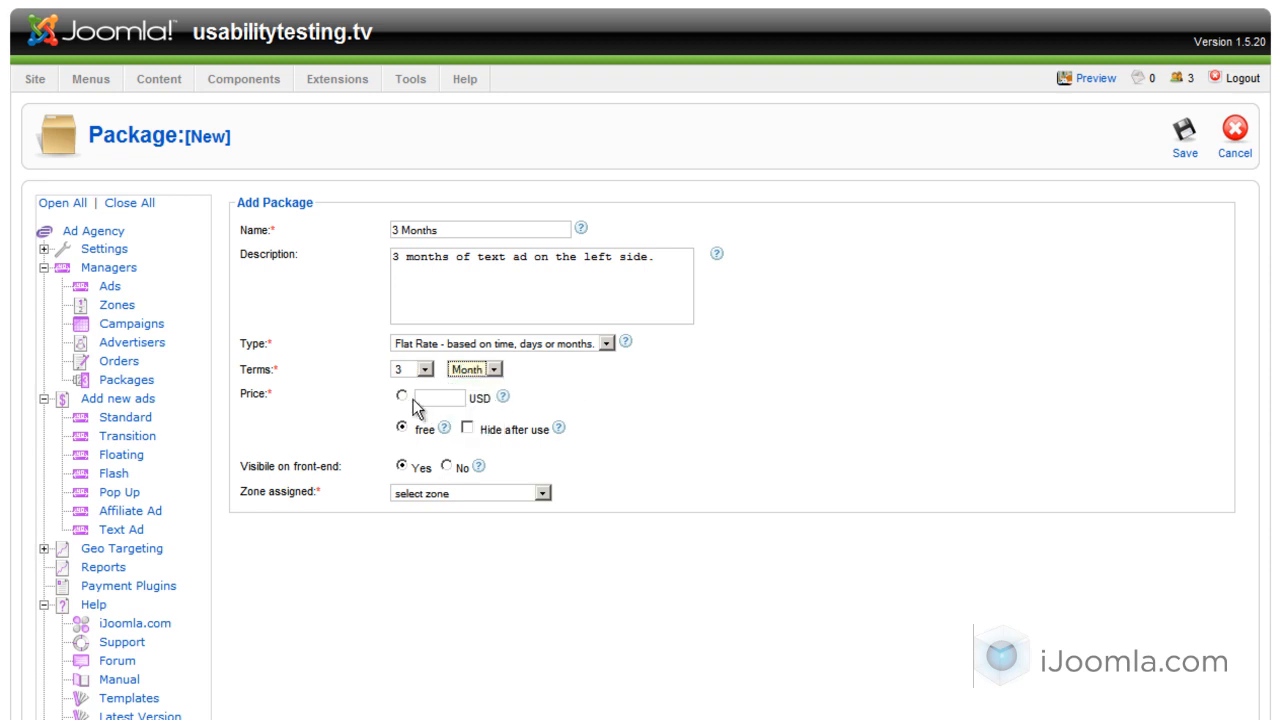
left_click(402, 398)
type("59.99")
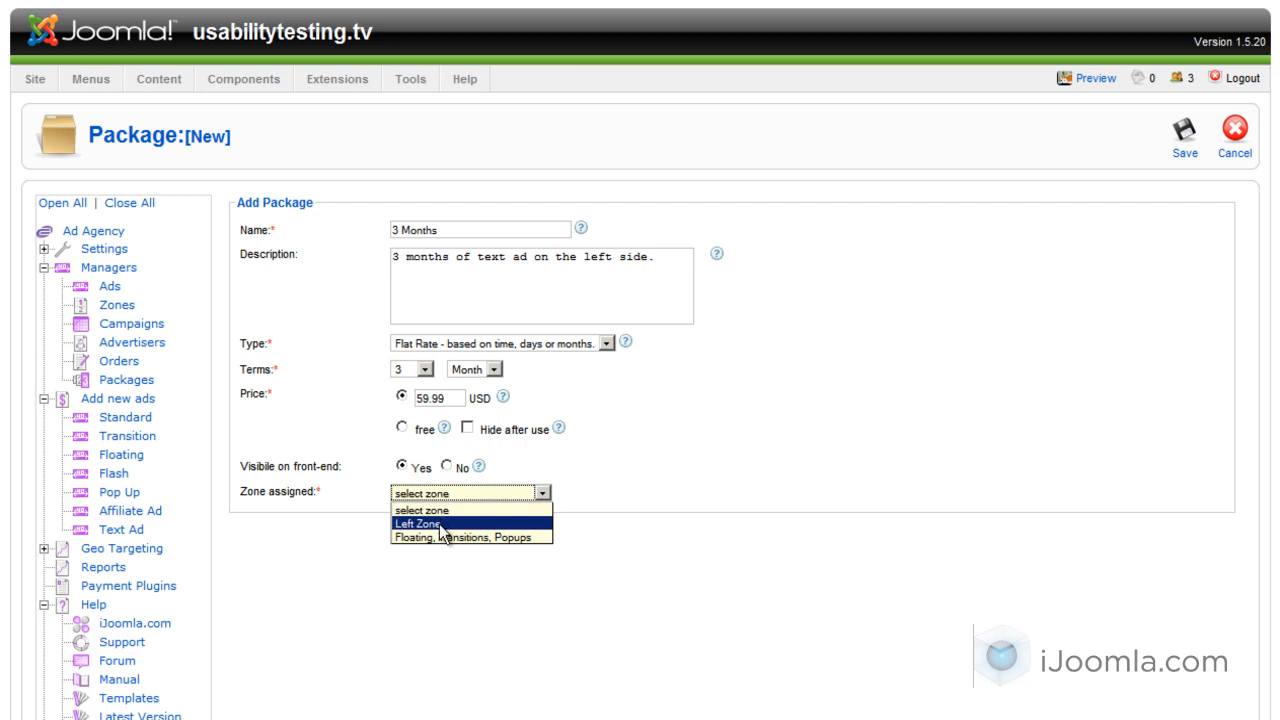
left_click(430, 523)
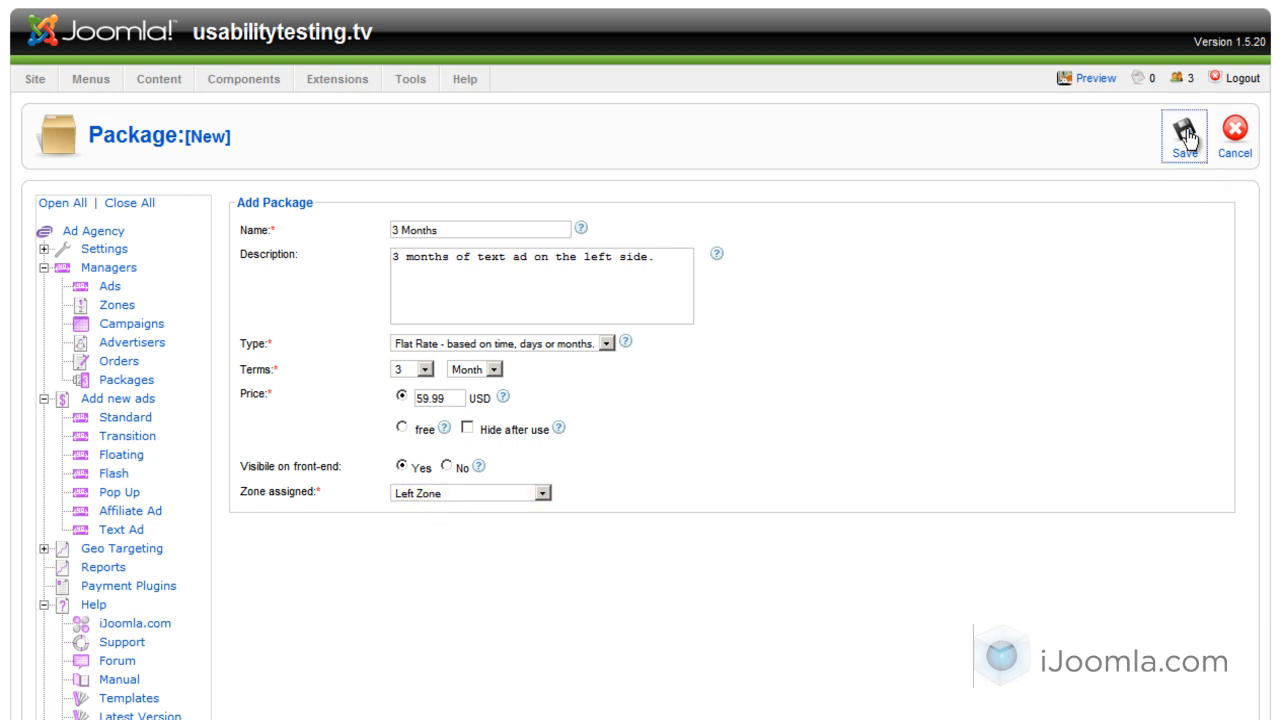
left_click(1184, 135)
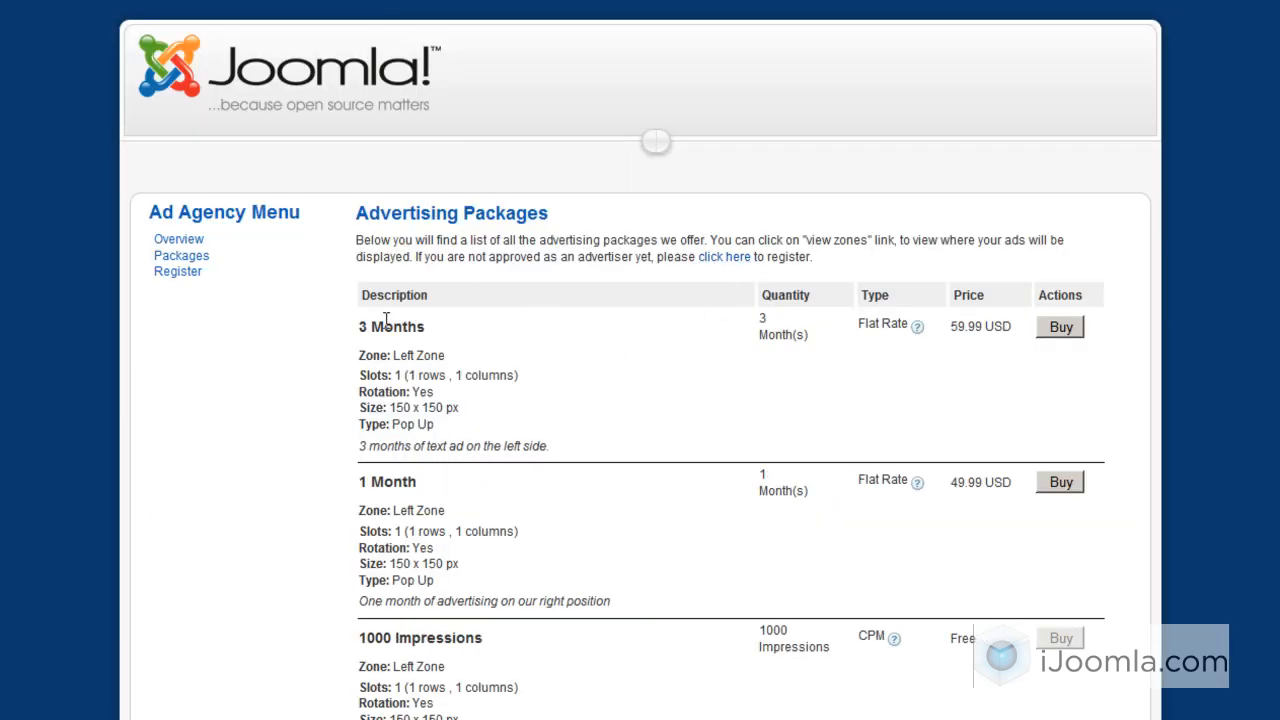
mouse_move(602, 391)
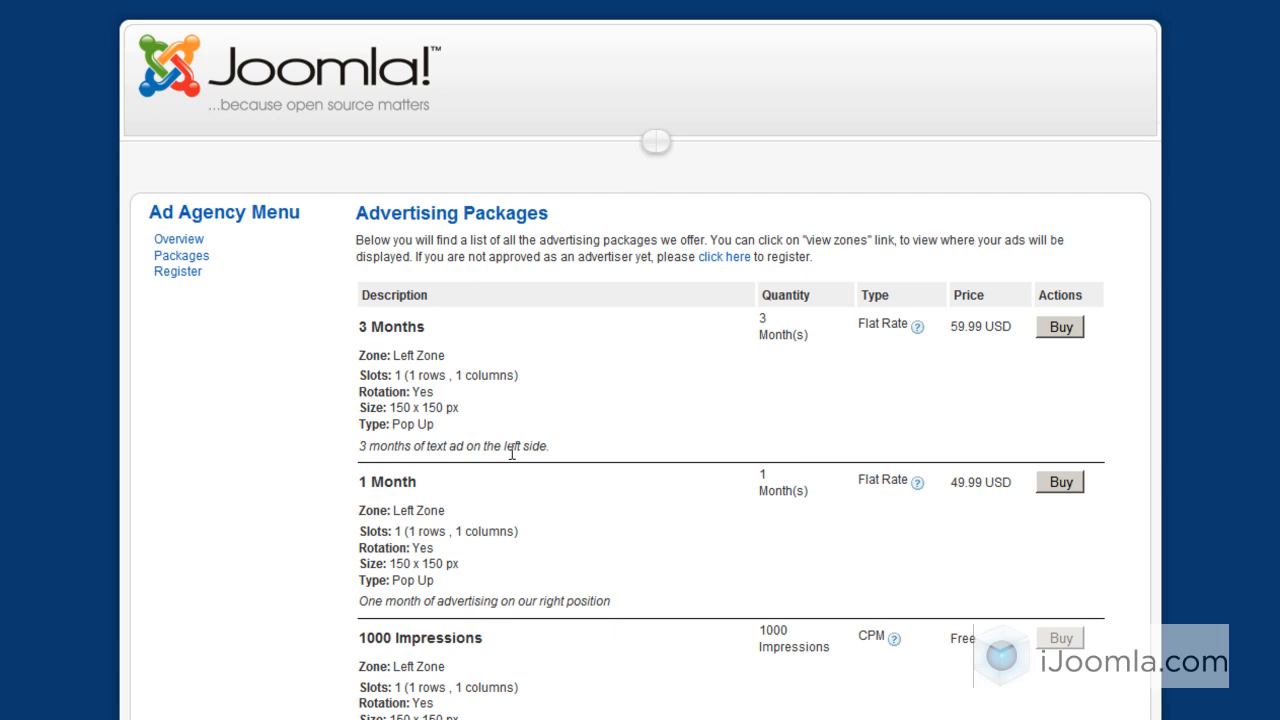
mouse_move(377, 363)
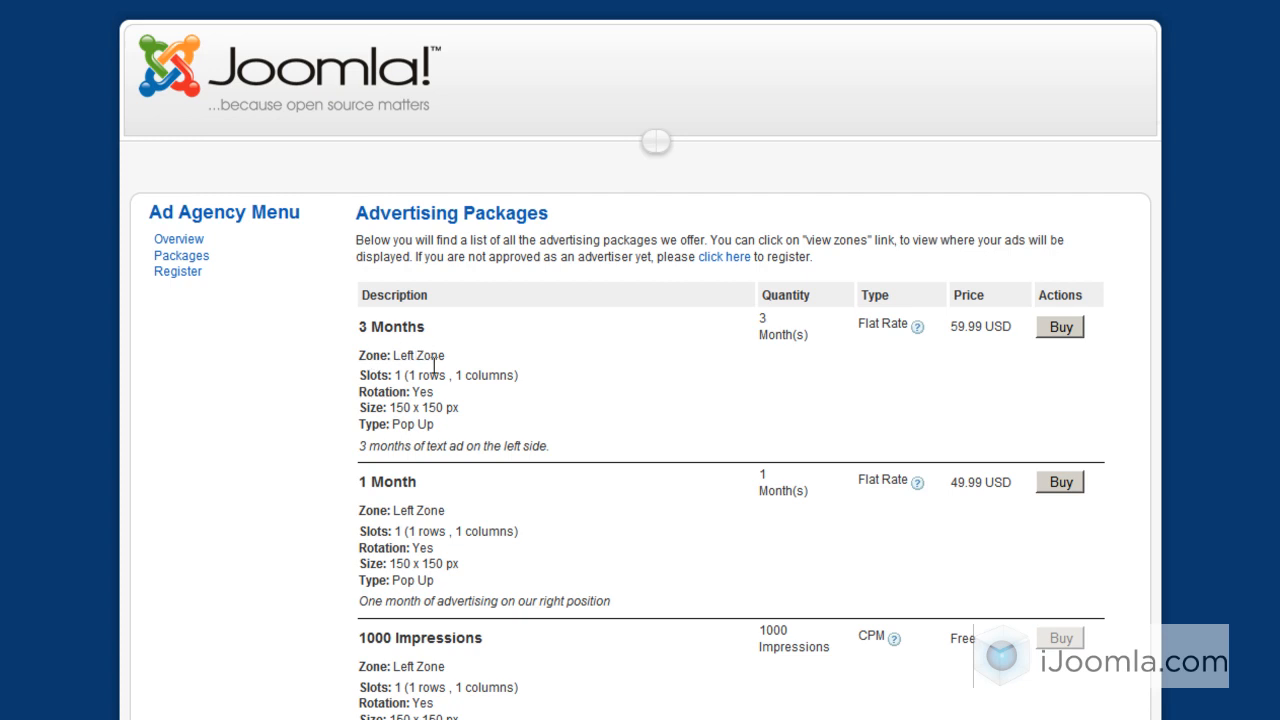
mouse_move(478, 422)
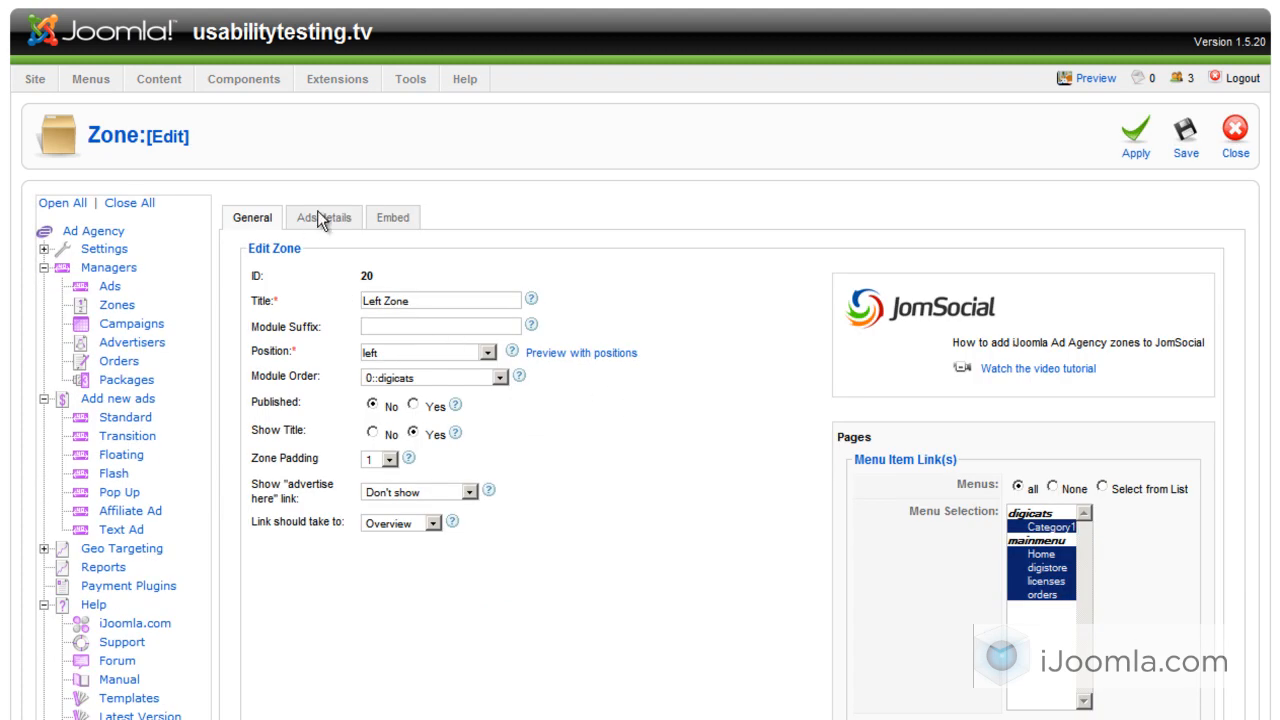
Restrict Left Zone to Text Ad only, laid out in 2 rows and 2 columns, and apply.
left_click(324, 217)
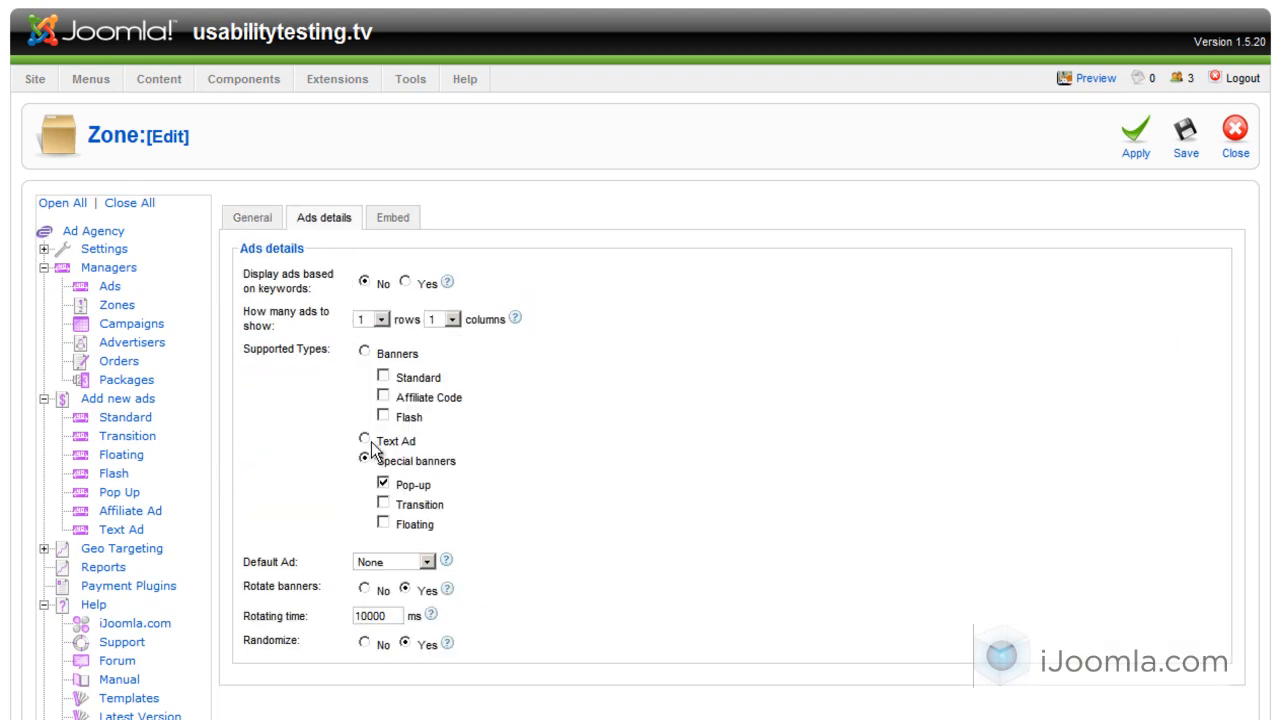
left_click(364, 441)
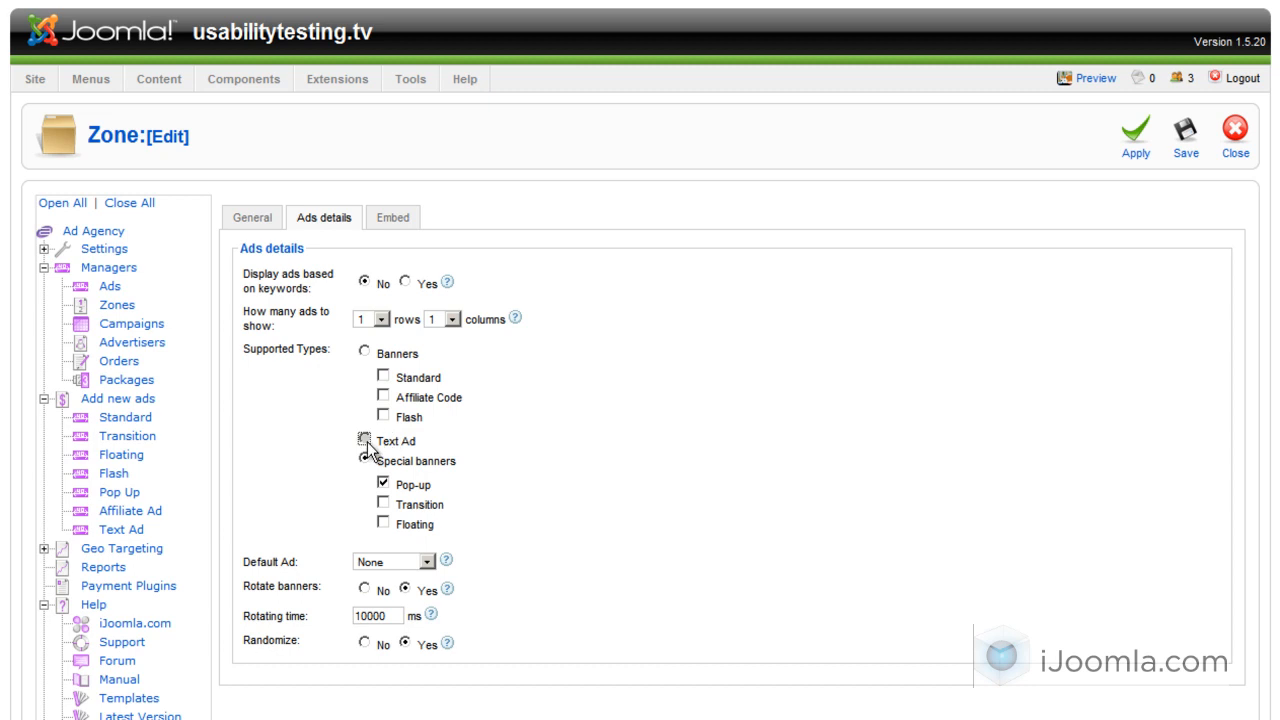
left_click(362, 441)
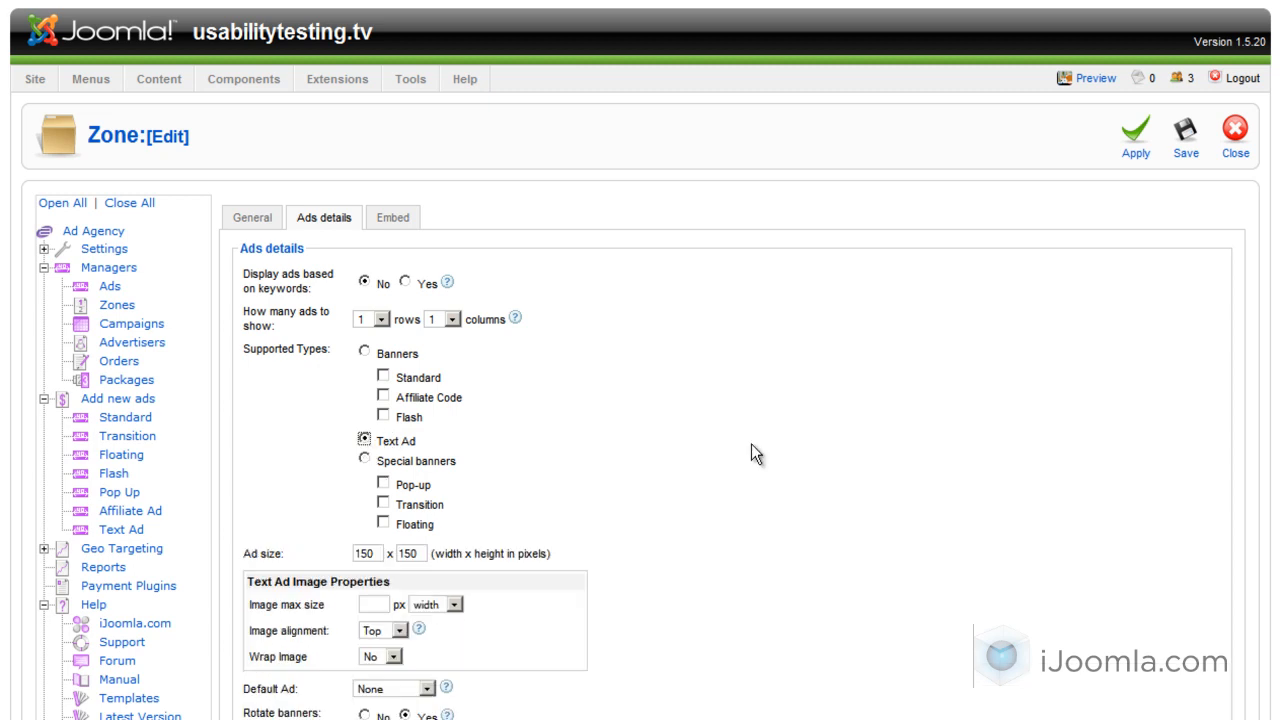
mouse_move(402, 545)
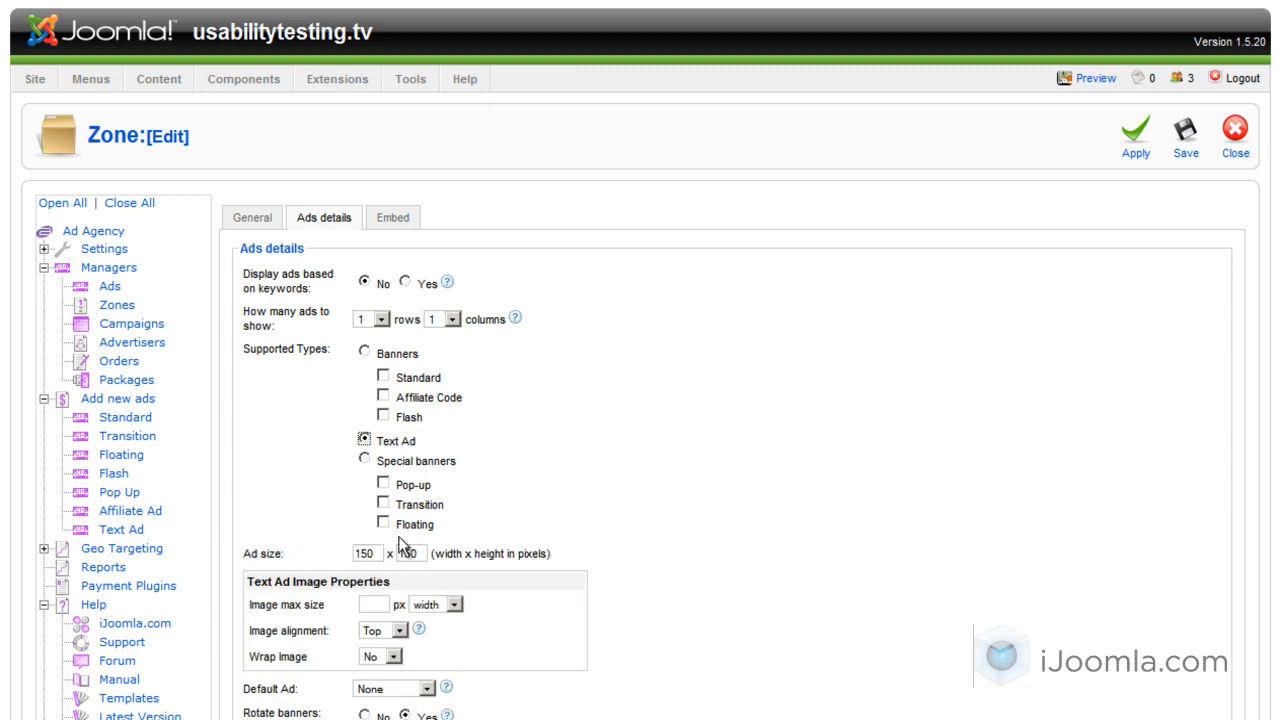
scroll("down", 3)
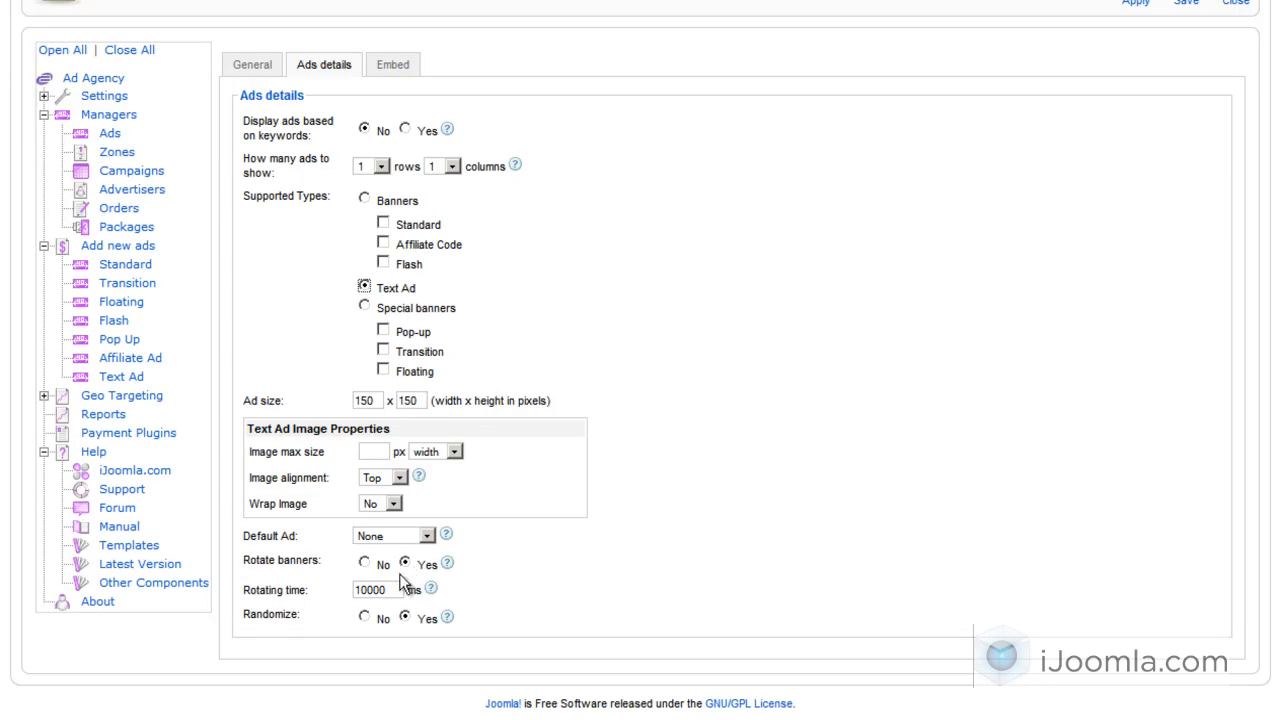
mouse_move(403, 585)
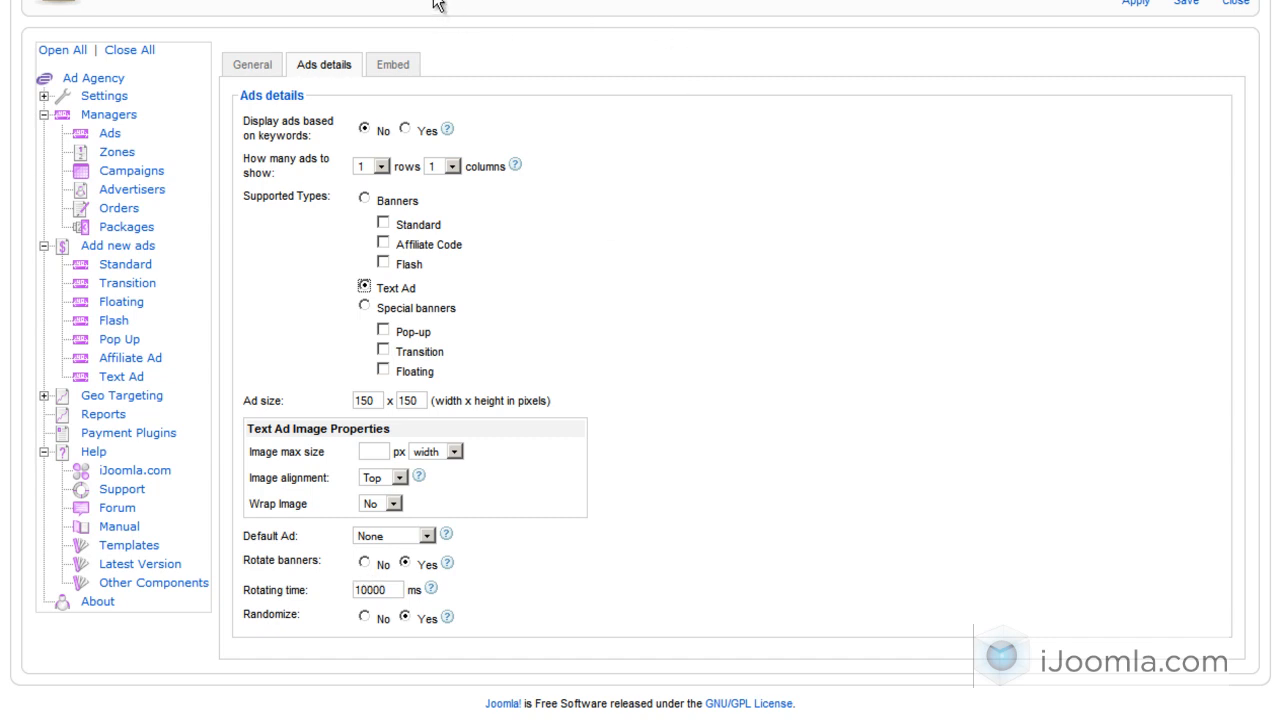
mouse_move(432, 176)
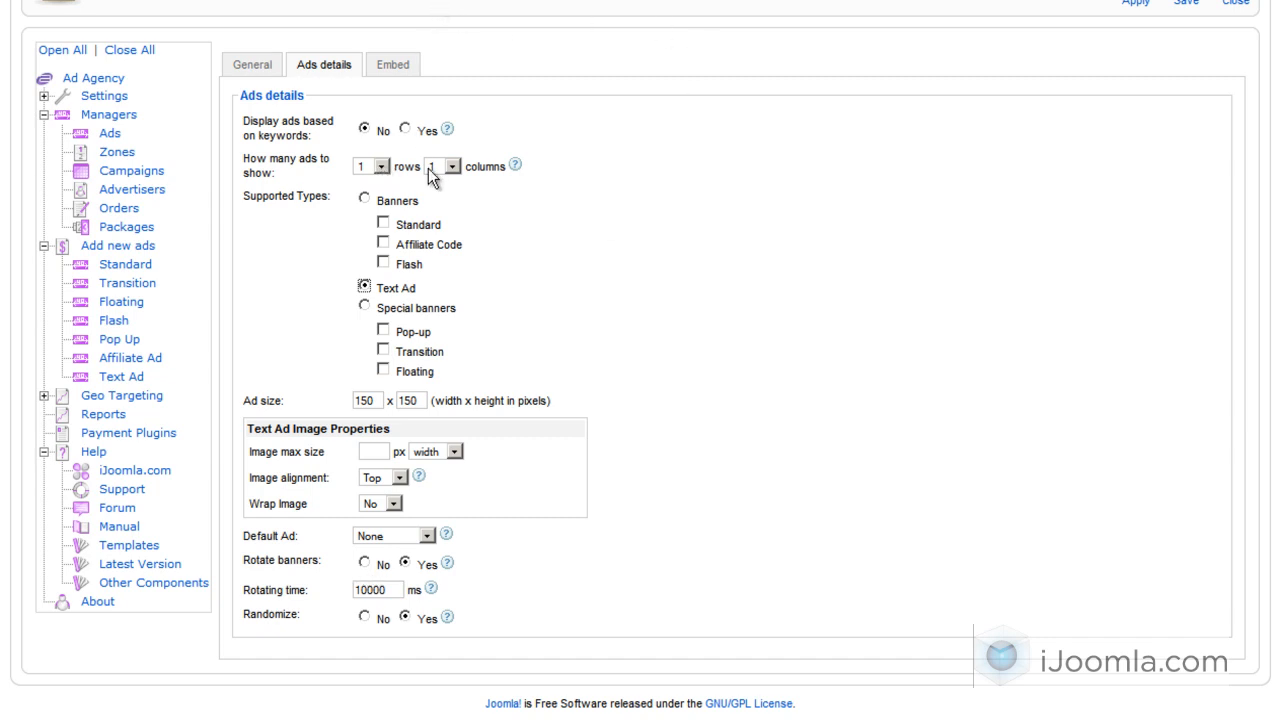
left_click(367, 166)
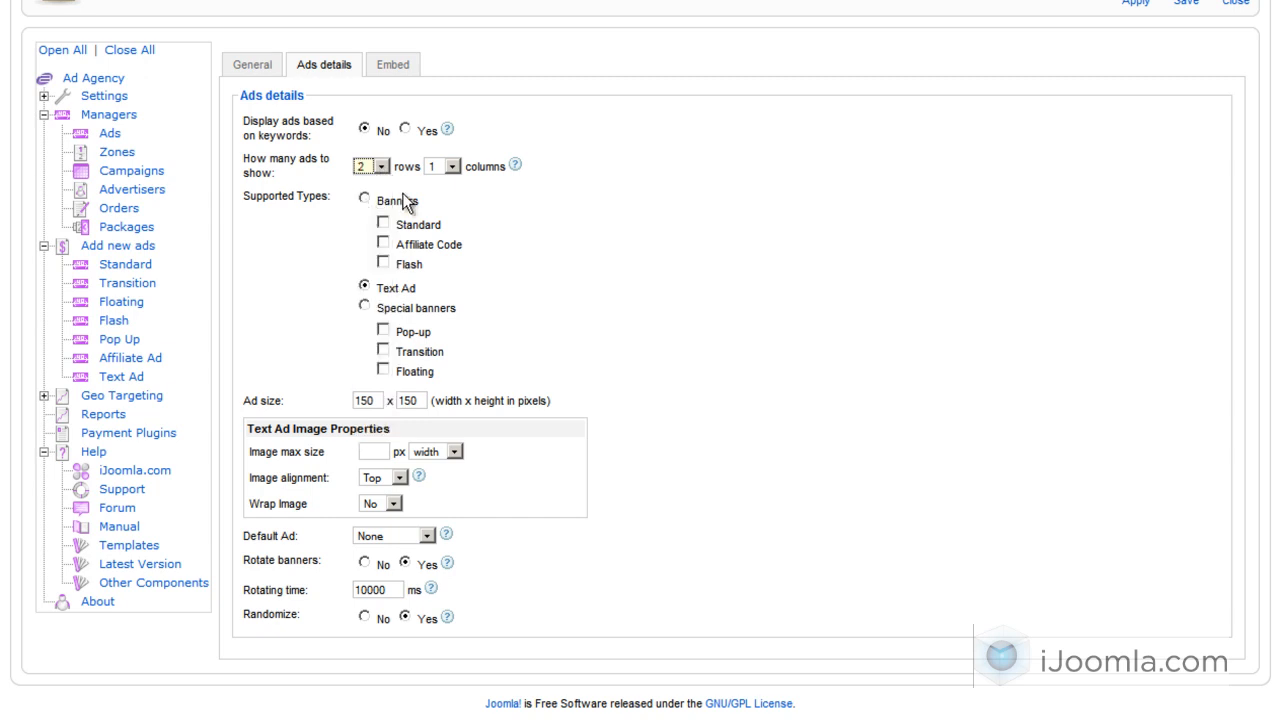
left_click(444, 165)
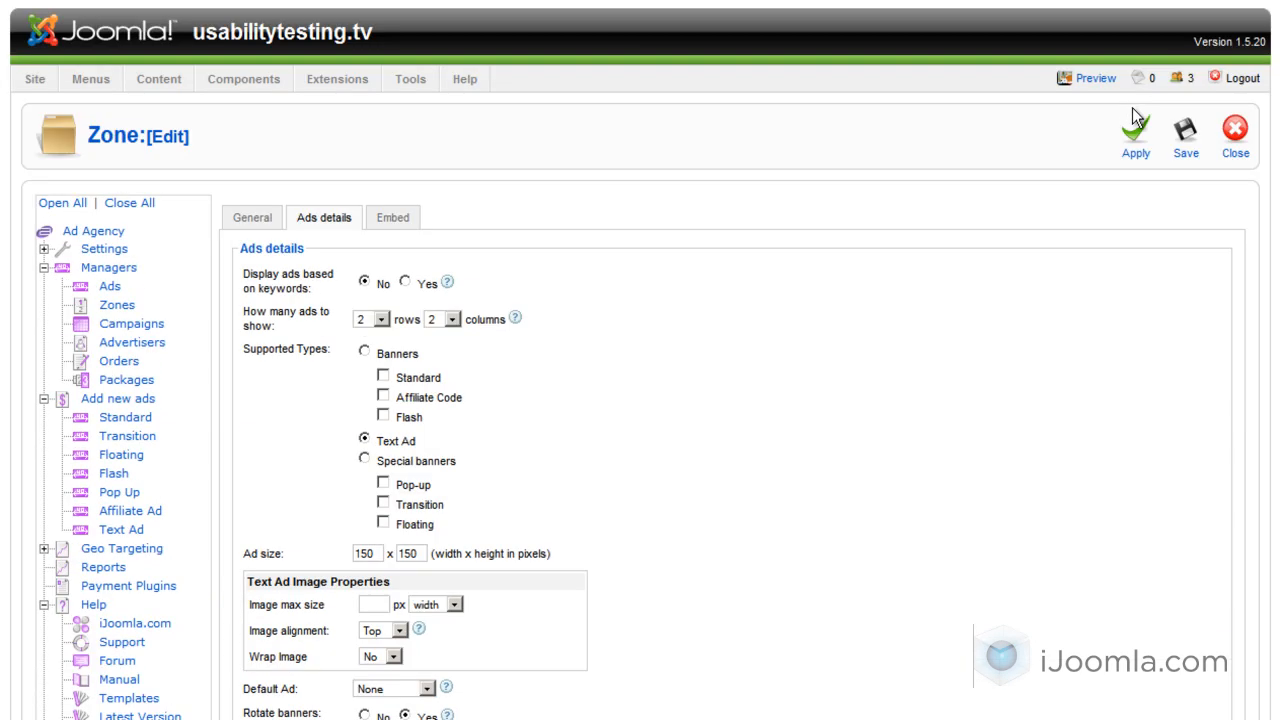
left_click(1135, 135)
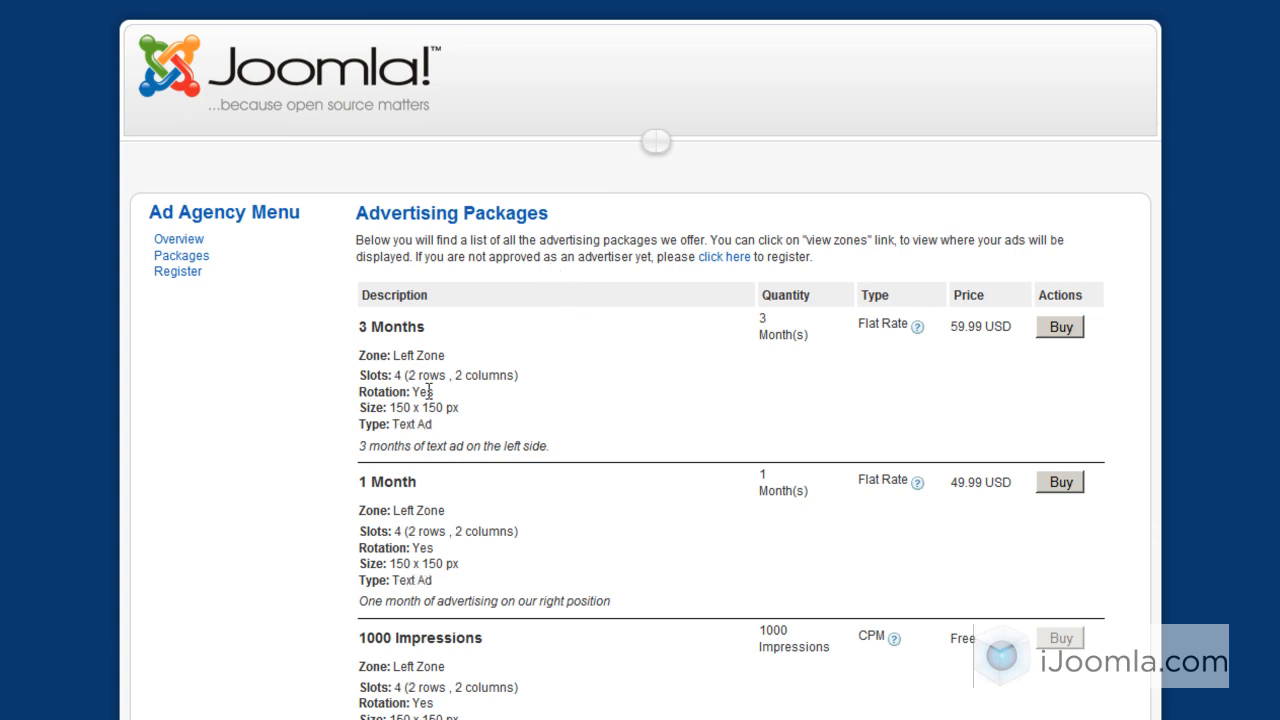
mouse_move(477, 372)
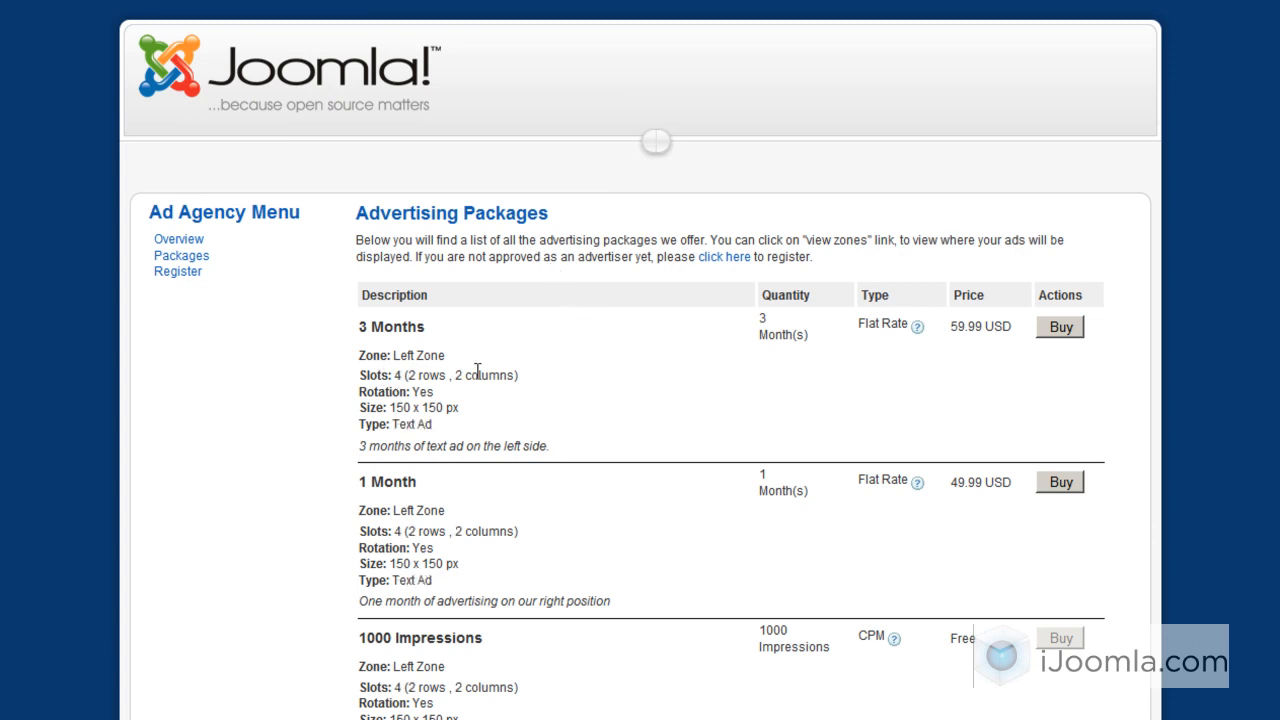
mouse_move(421, 396)
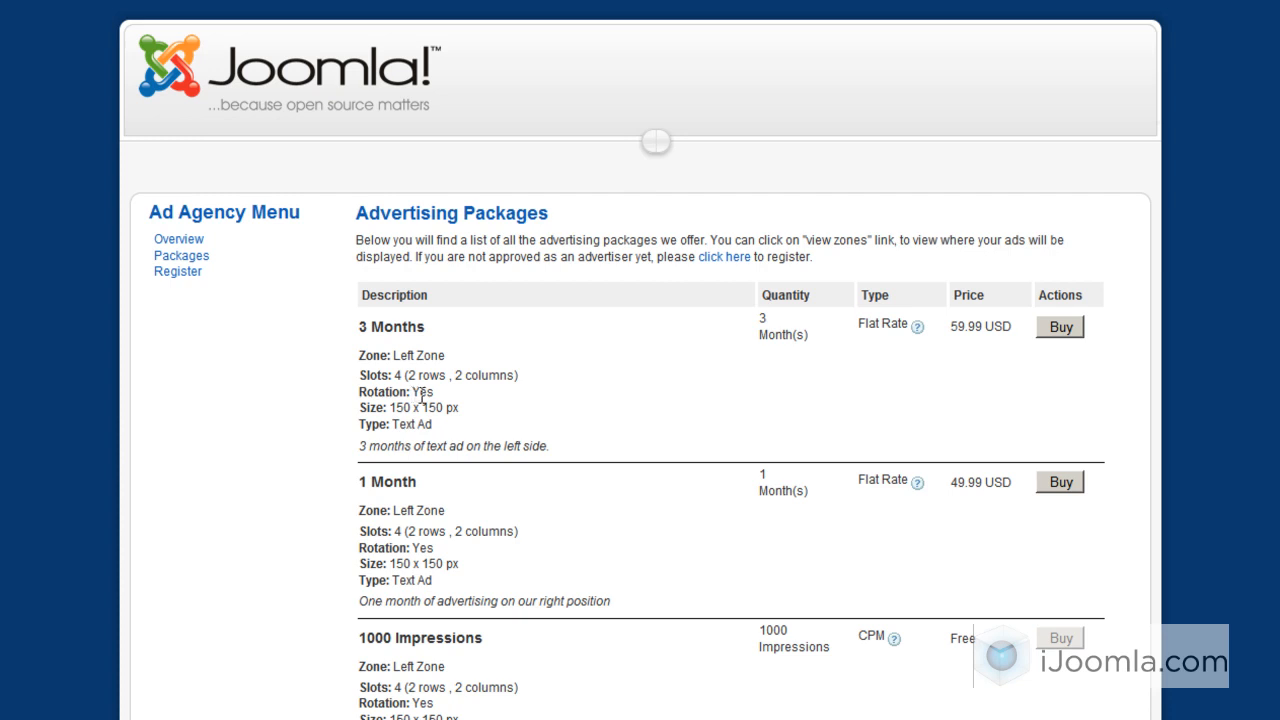
mouse_move(390, 448)
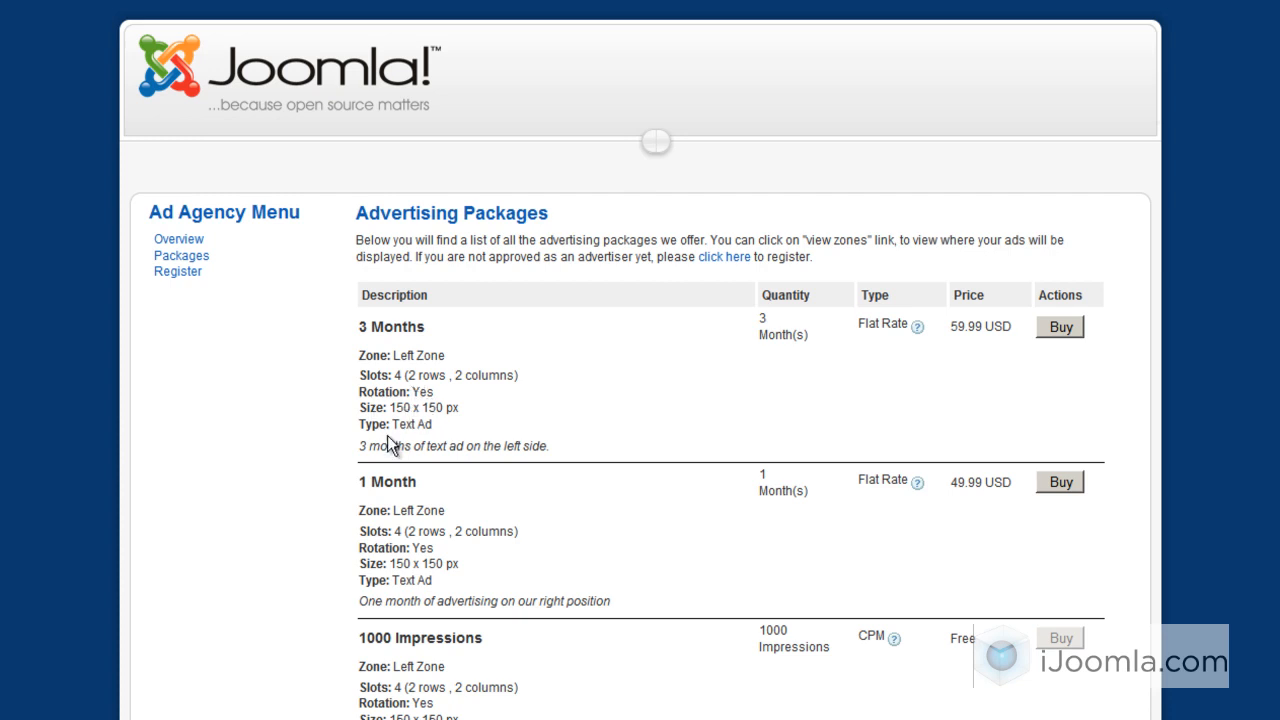
mouse_move(375, 305)
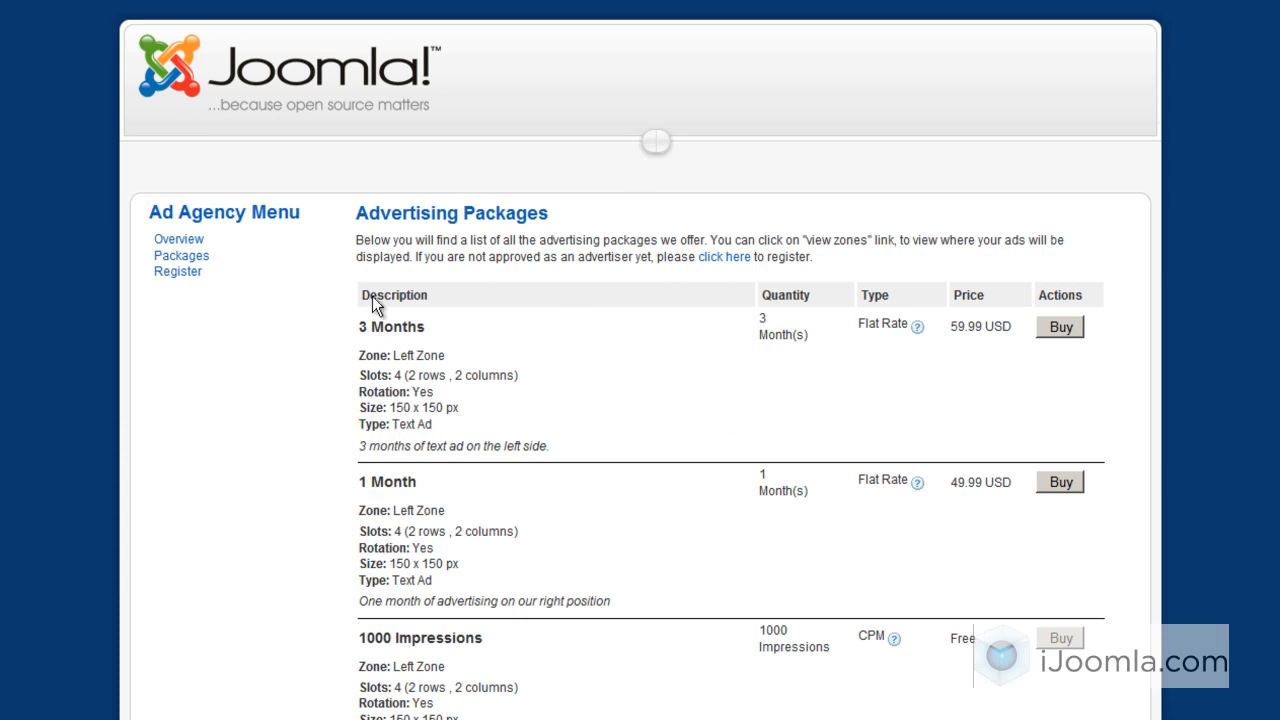
mouse_move(615, 448)
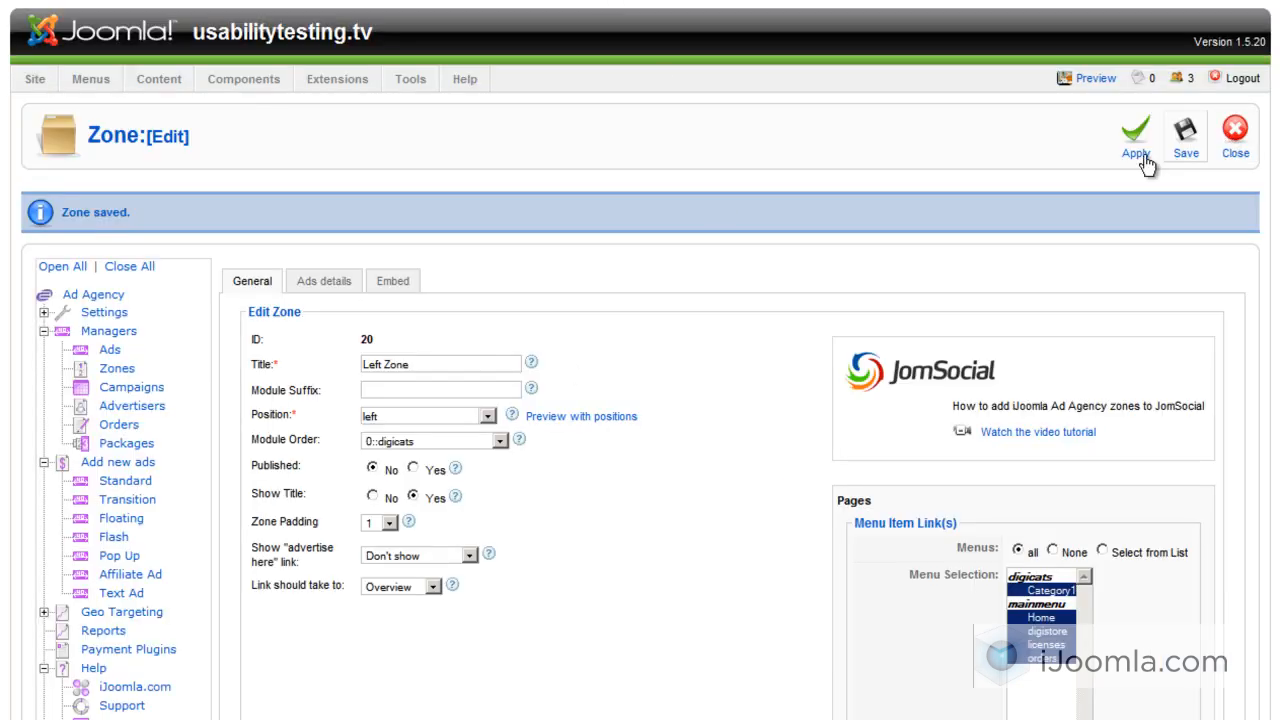
Return to the Package Manager and open 'Internal Package - Right zone' for editing.
scroll("down", 3)
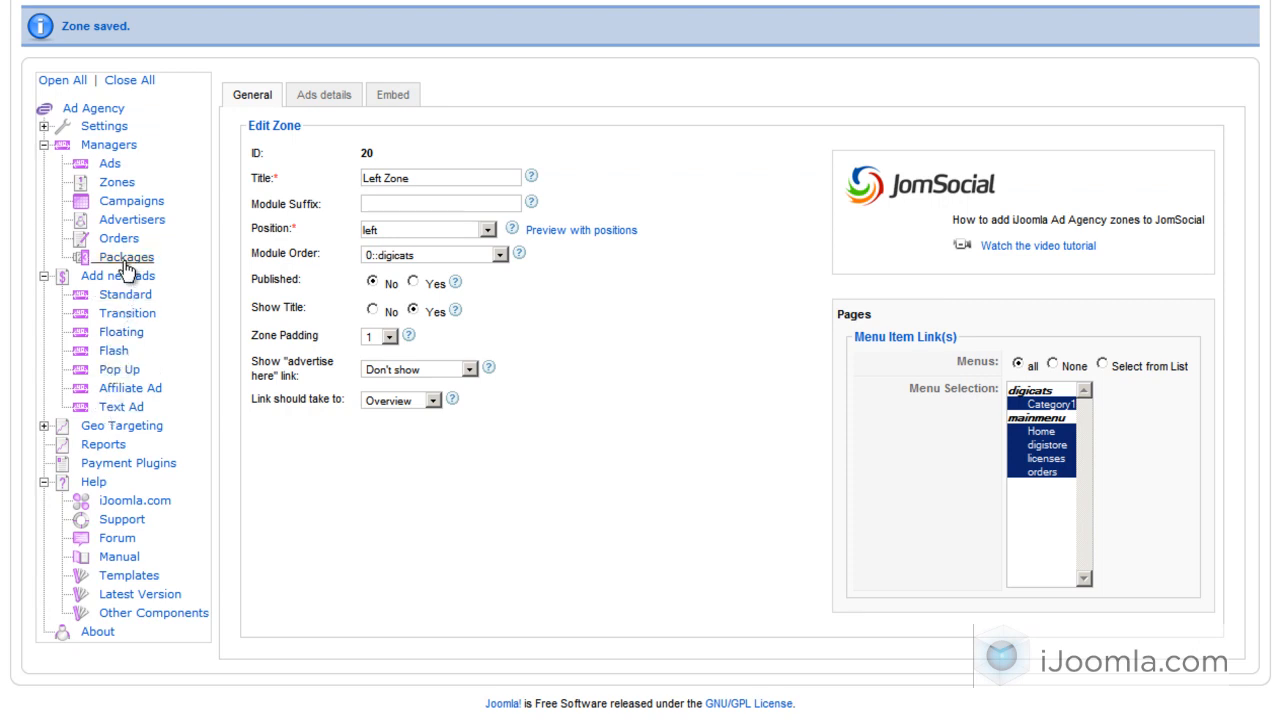
left_click(127, 257)
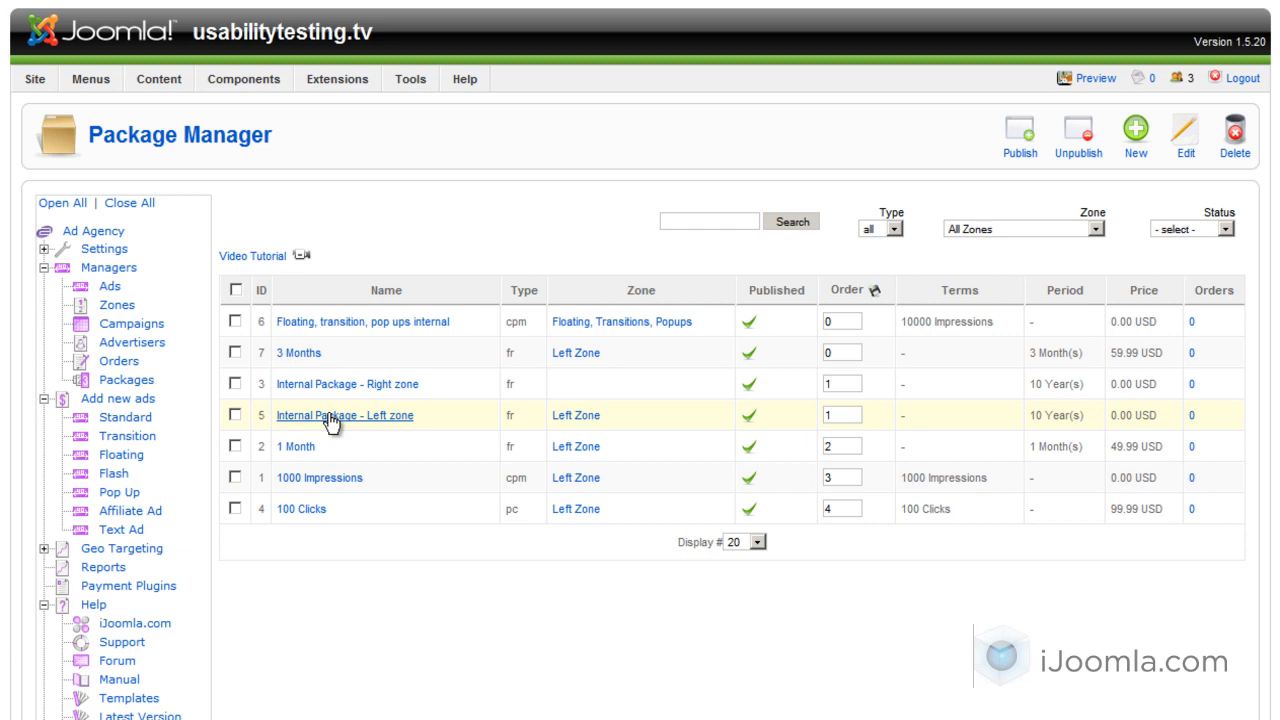
mouse_move(400, 400)
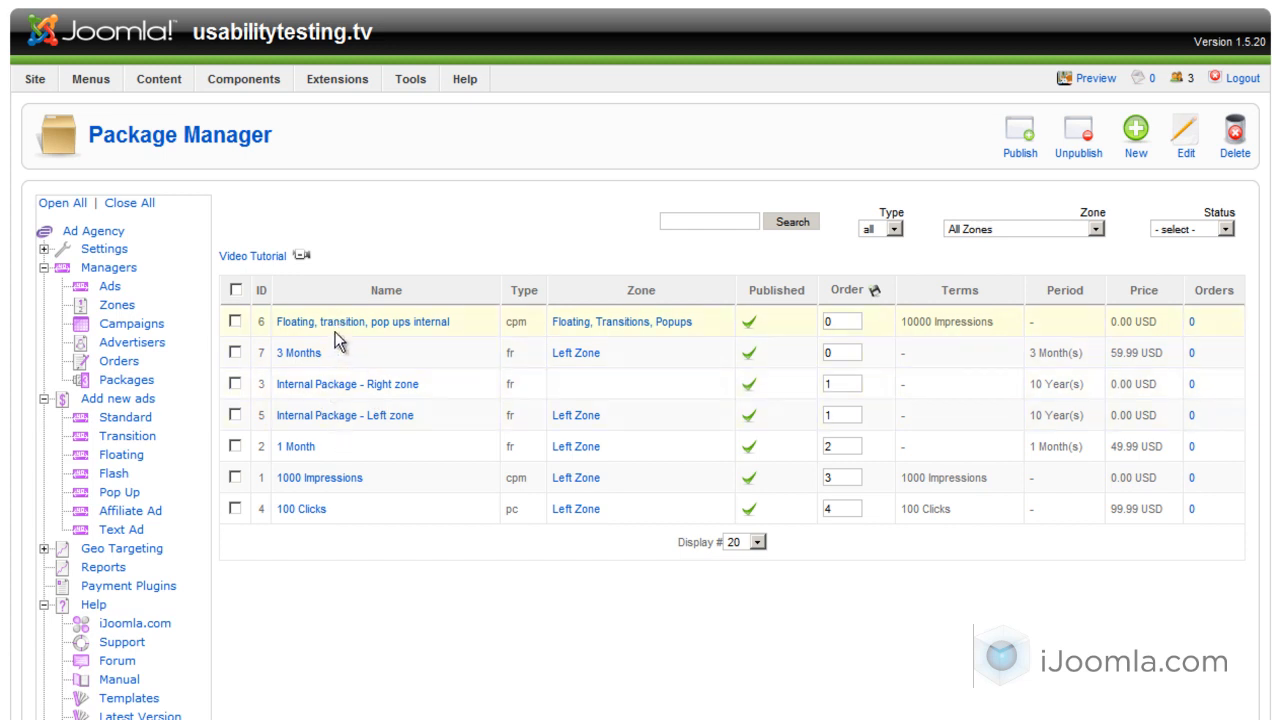
mouse_move(347, 384)
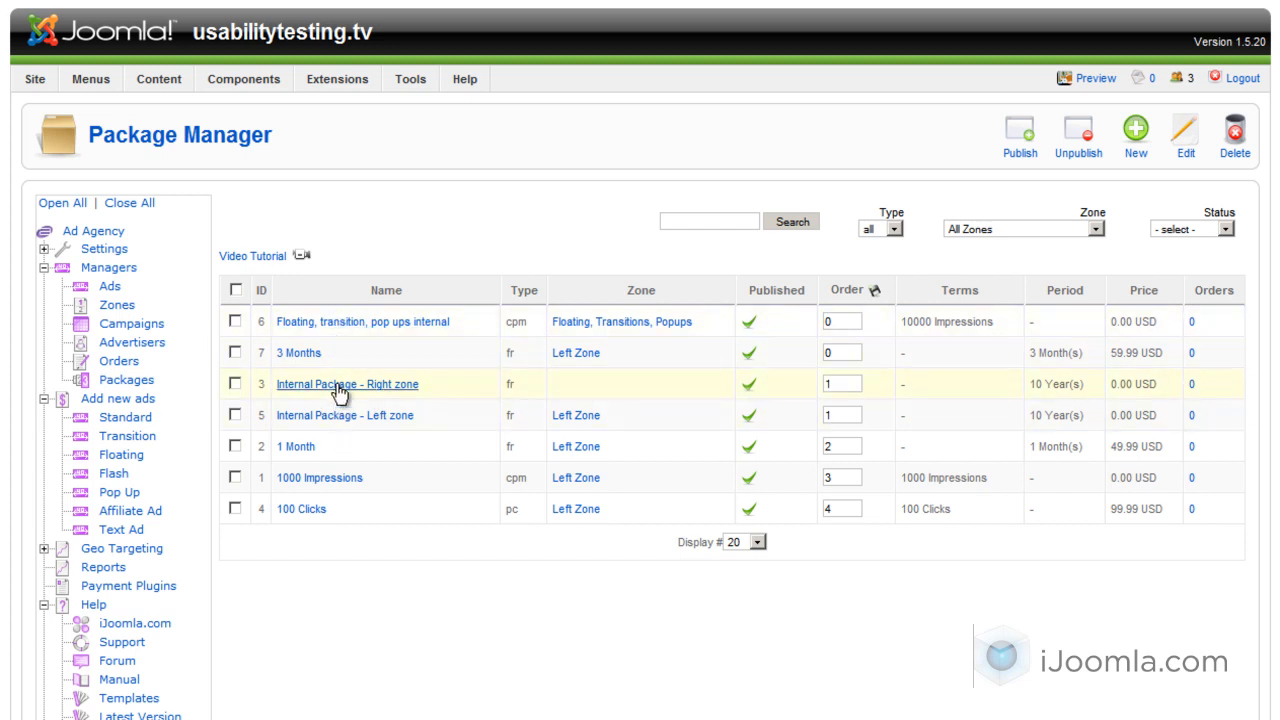
left_click(346, 384)
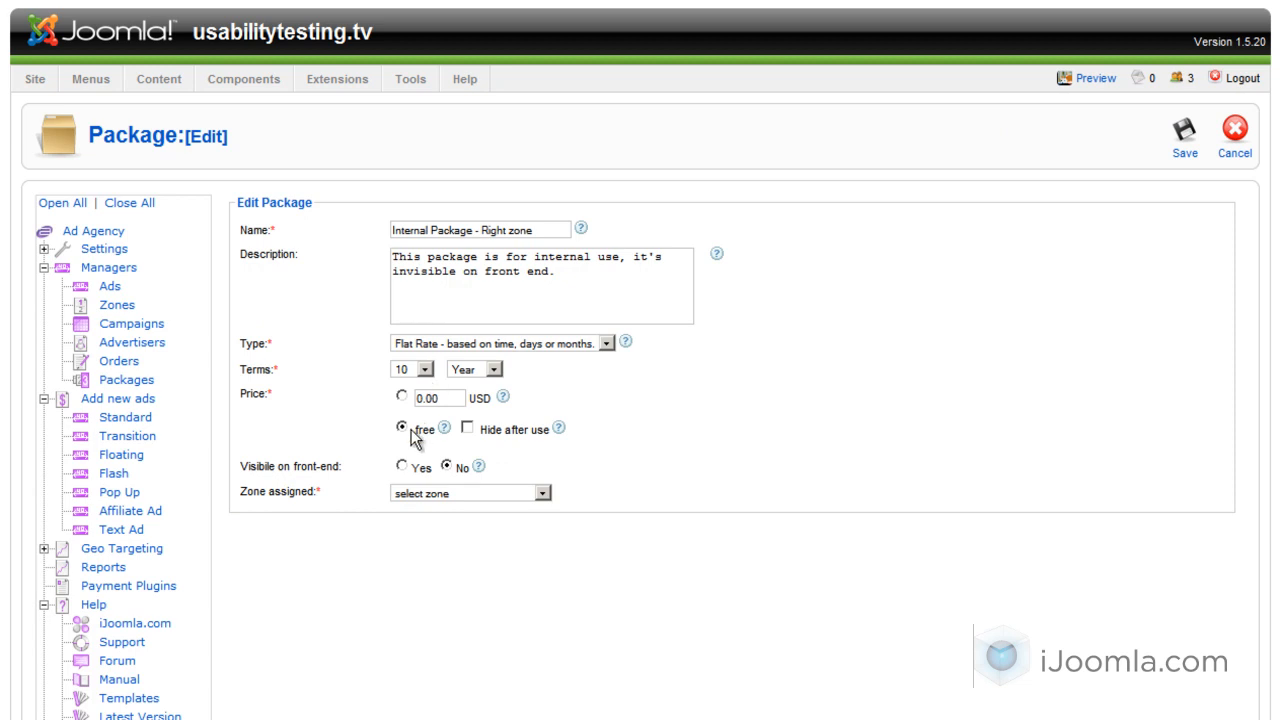